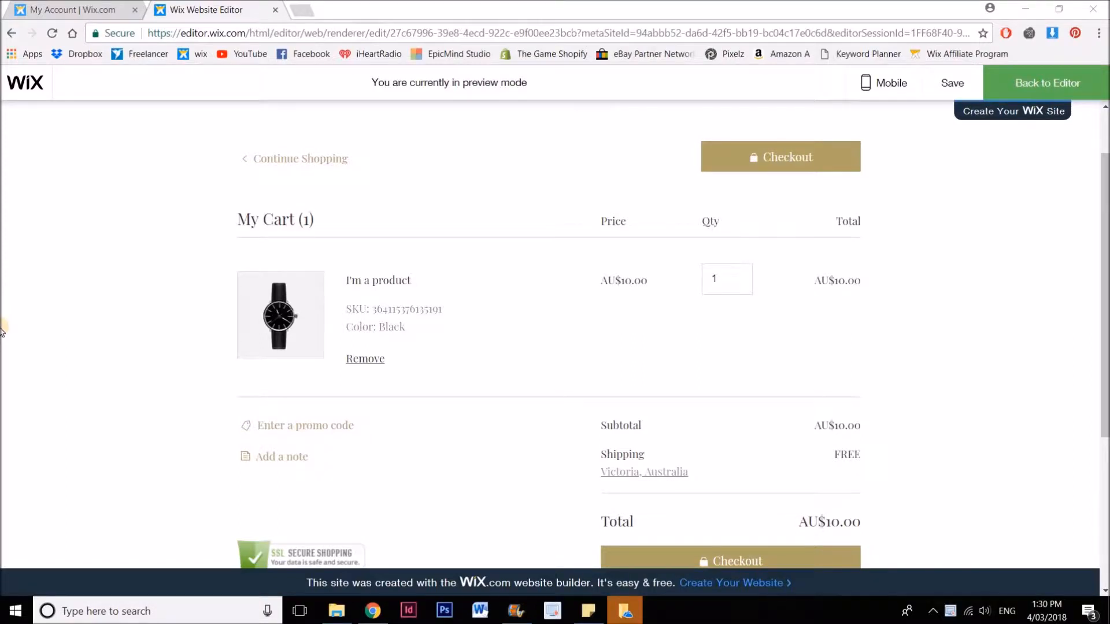
pyautogui.moveTo(724, 355)
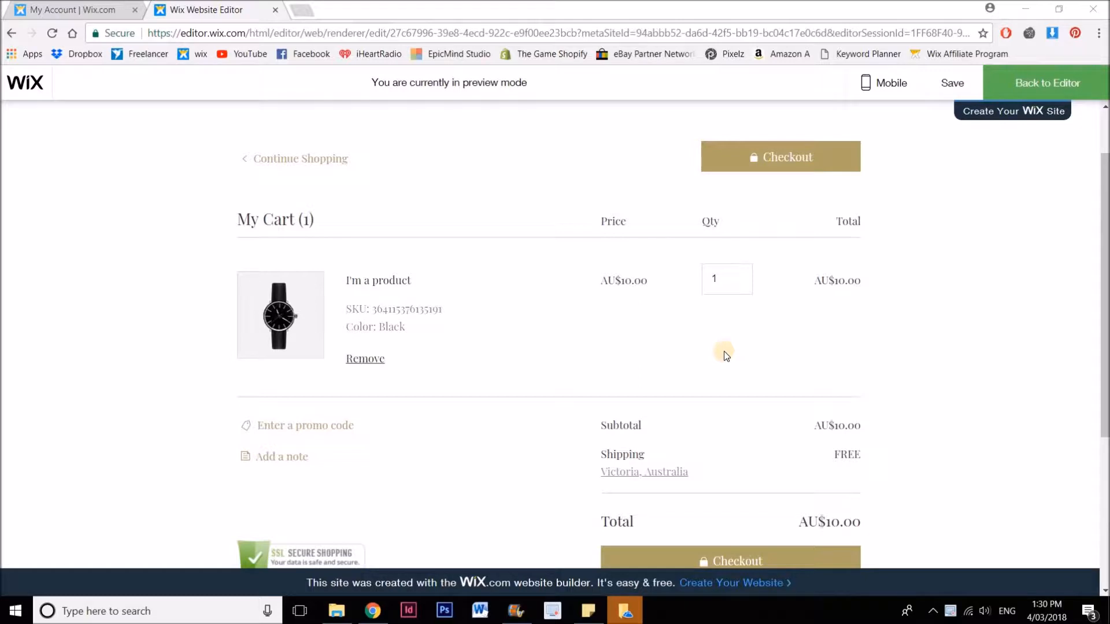
pyautogui.moveTo(369, 297)
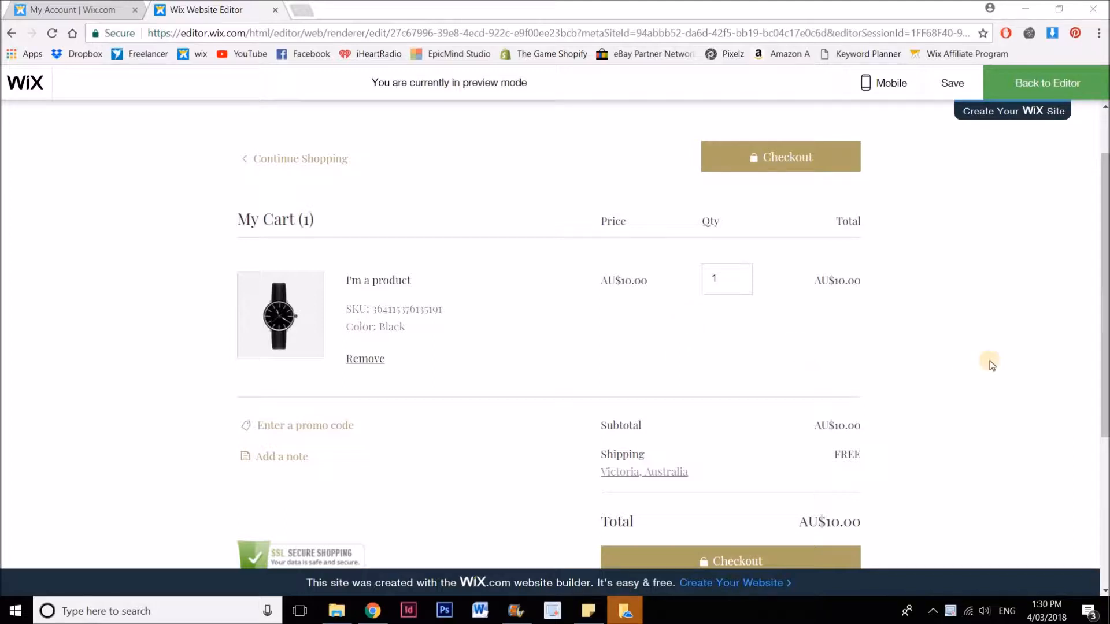
pyautogui.moveTo(437, 305)
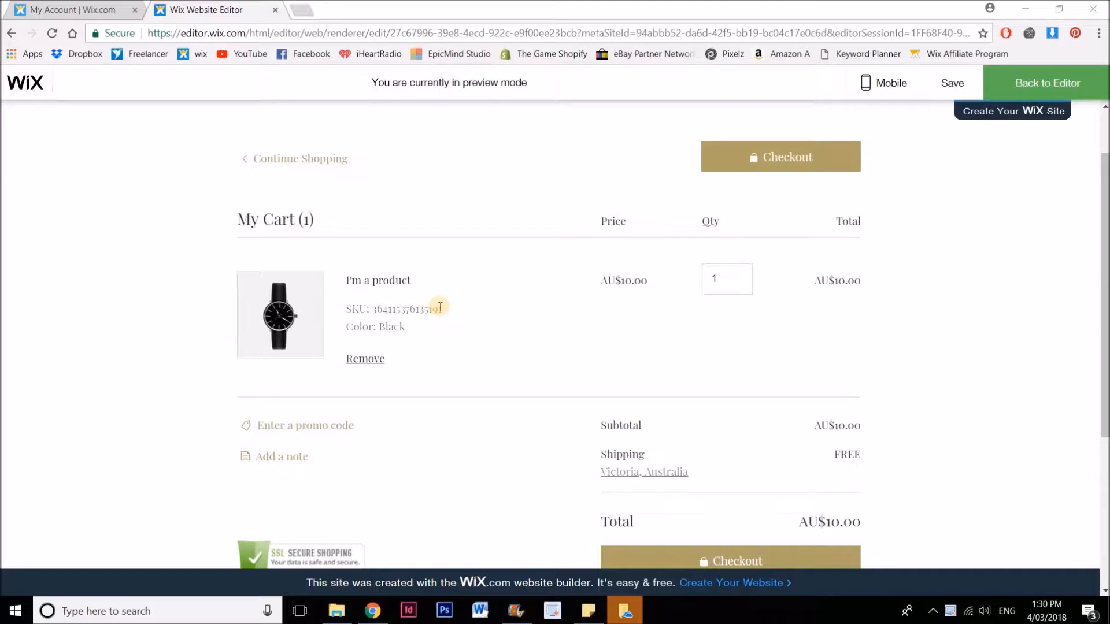
# Return to the editor and switch to the Cart page under Store Pages.
pyautogui.click(1047, 83)
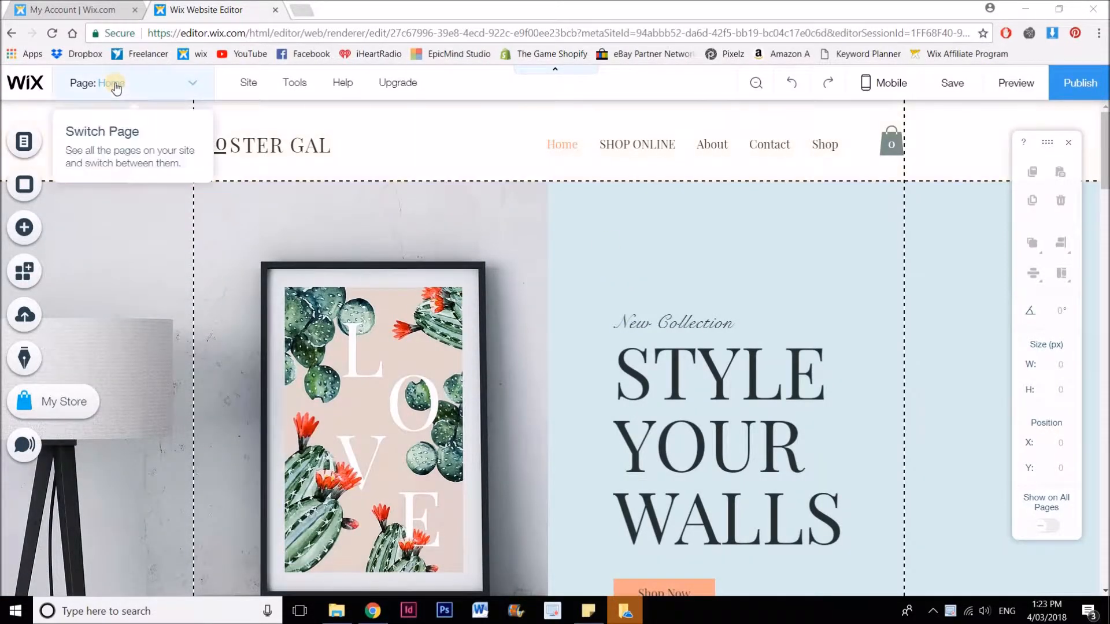
pyautogui.click(113, 84)
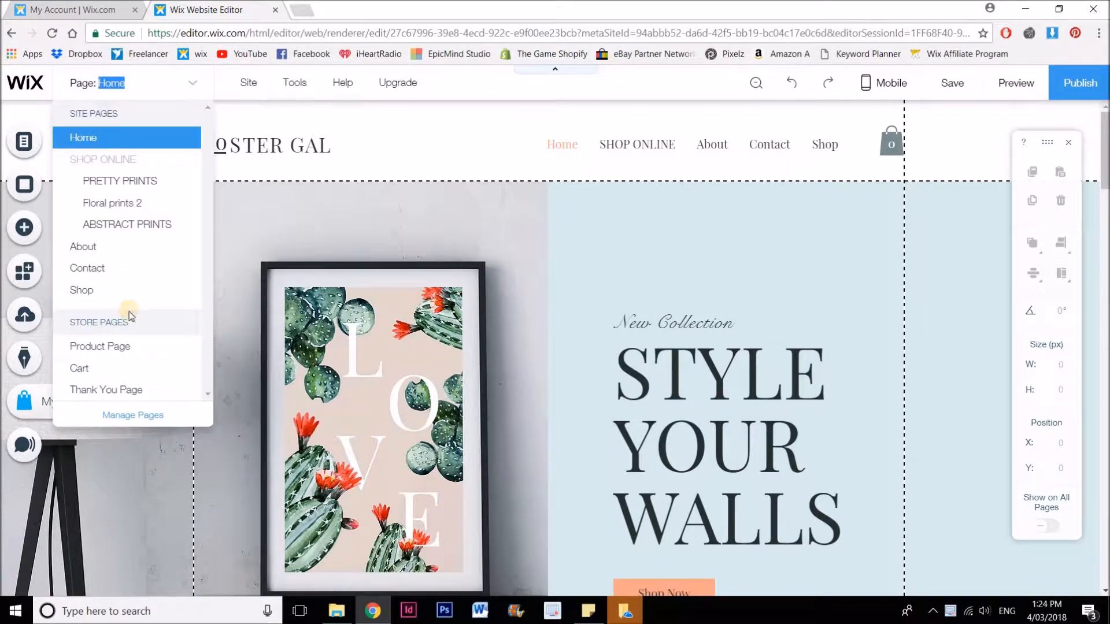
pyautogui.moveTo(84, 368)
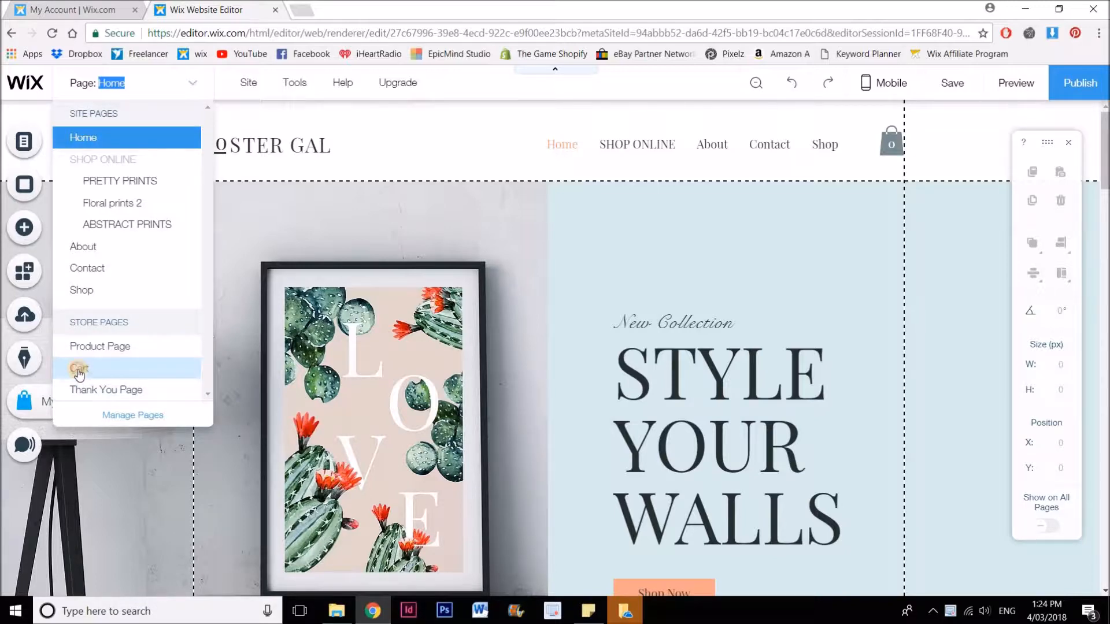
pyautogui.click(79, 368)
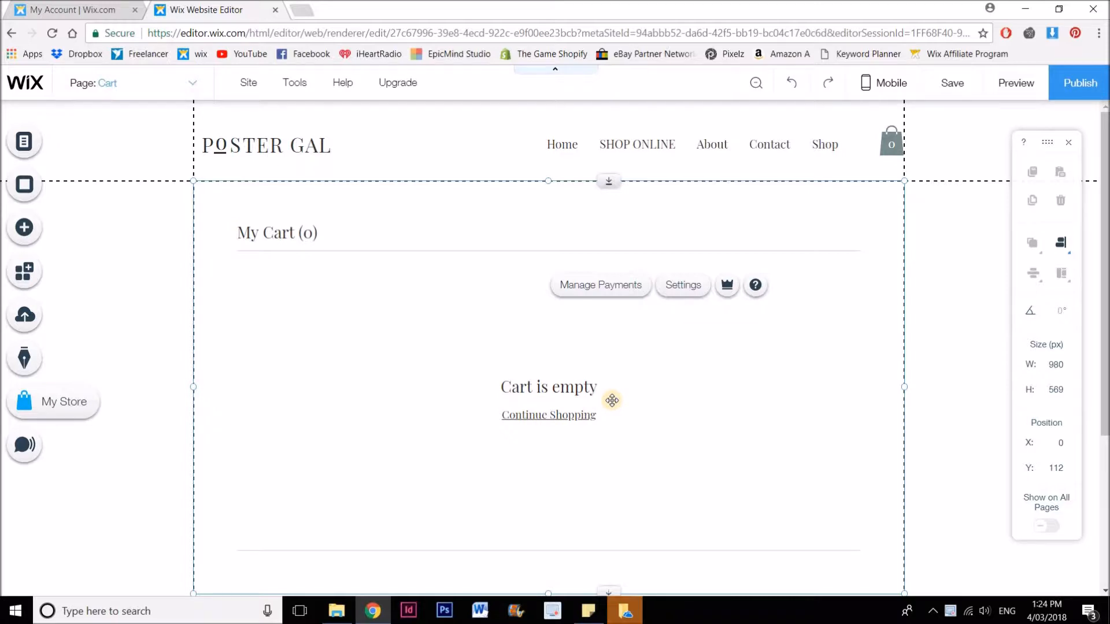
pyautogui.moveTo(621, 406)
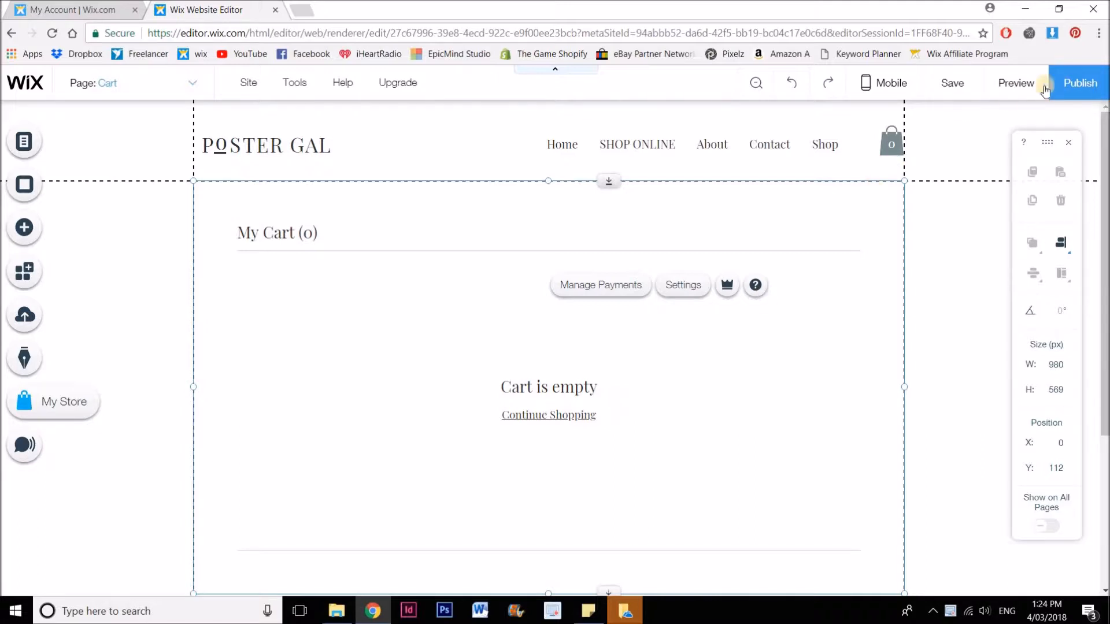
# Preview the site and go to the black watch product page in the Shop.
pyautogui.click(1015, 84)
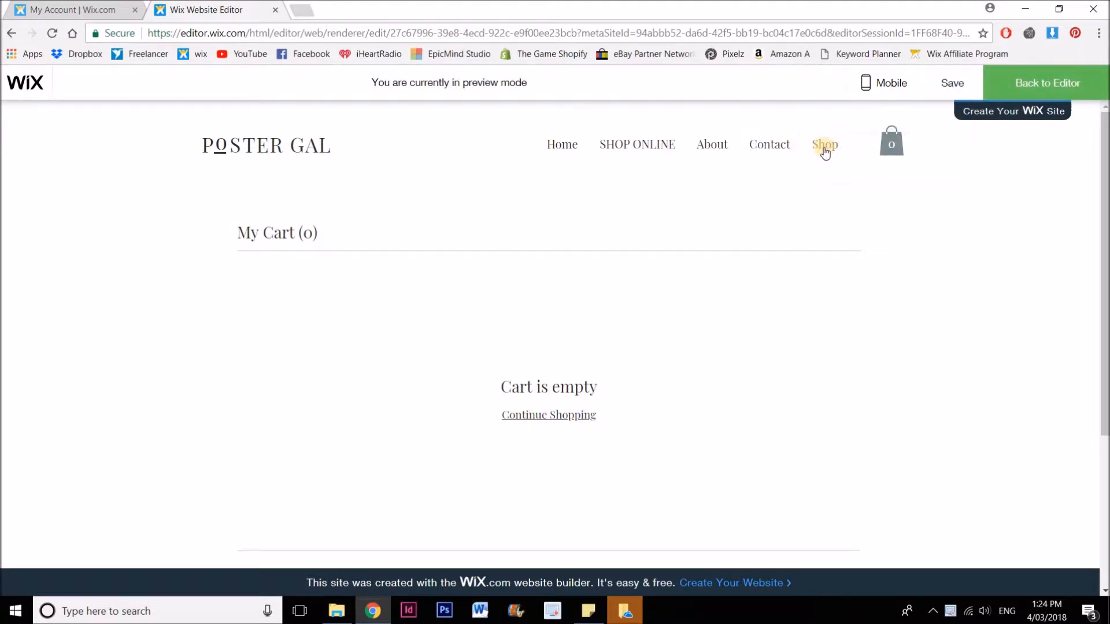
pyautogui.click(825, 144)
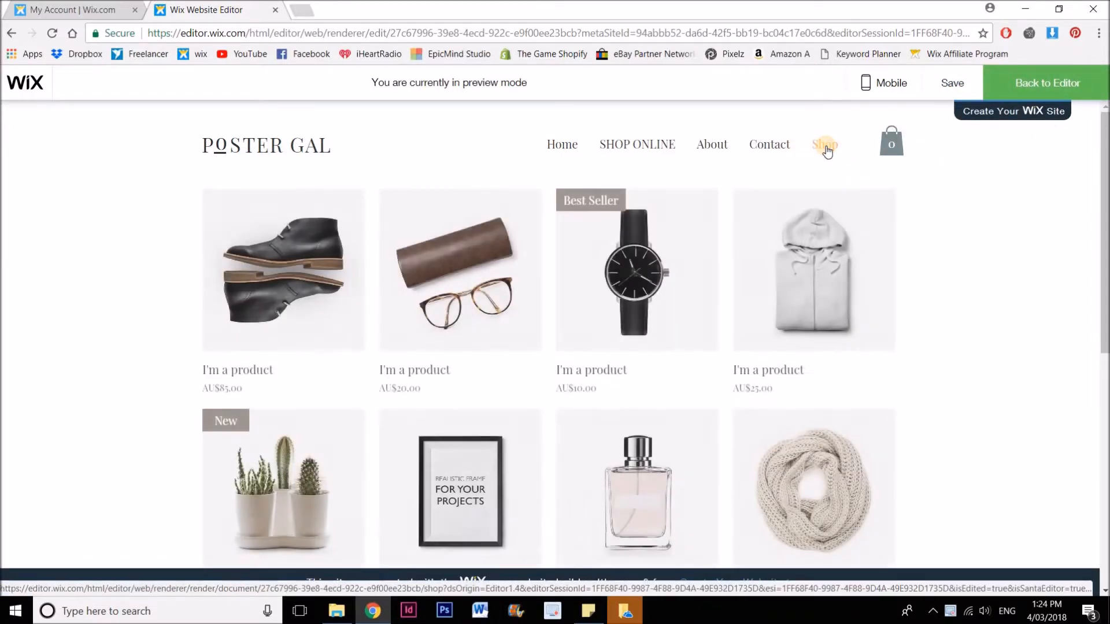
pyautogui.click(824, 145)
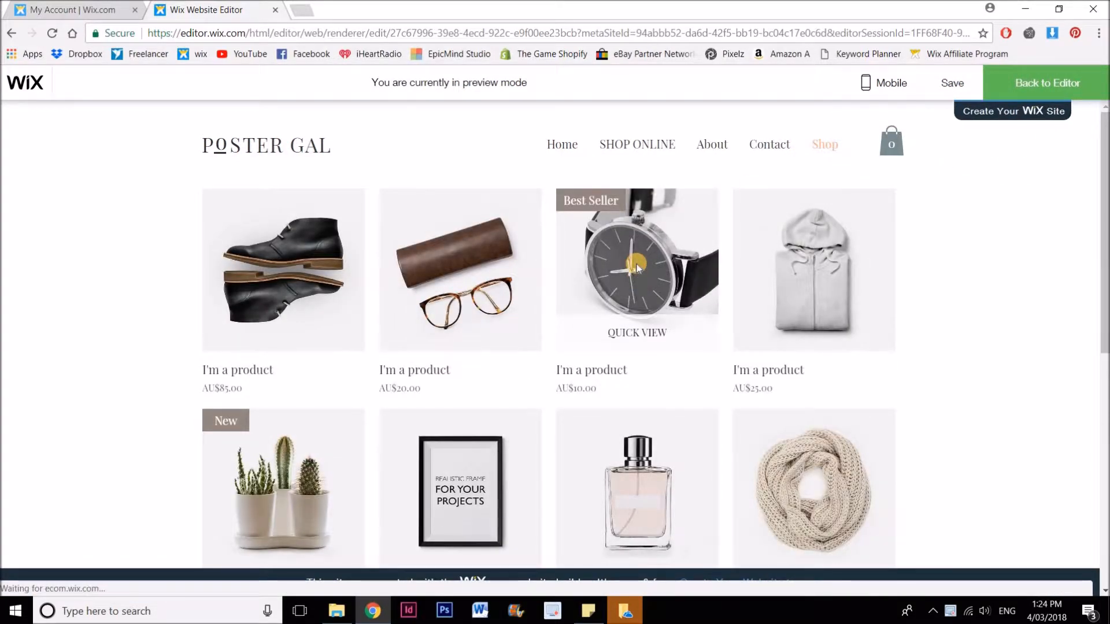
pyautogui.click(636, 270)
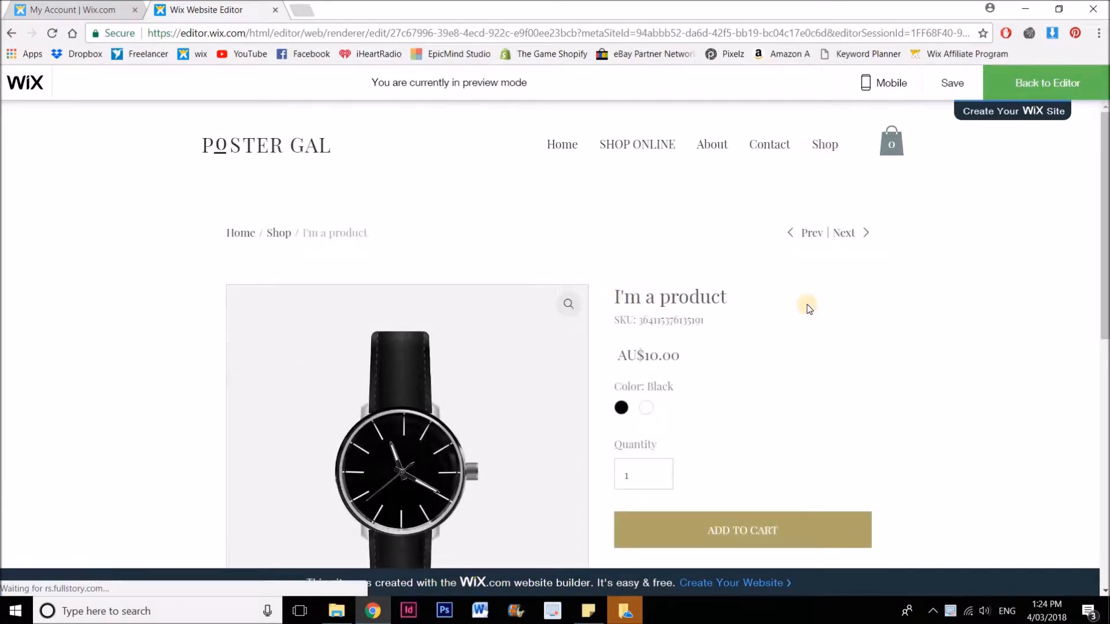
# Choose the Black colour option and add the watch to the cart.
pyautogui.scroll(-3)
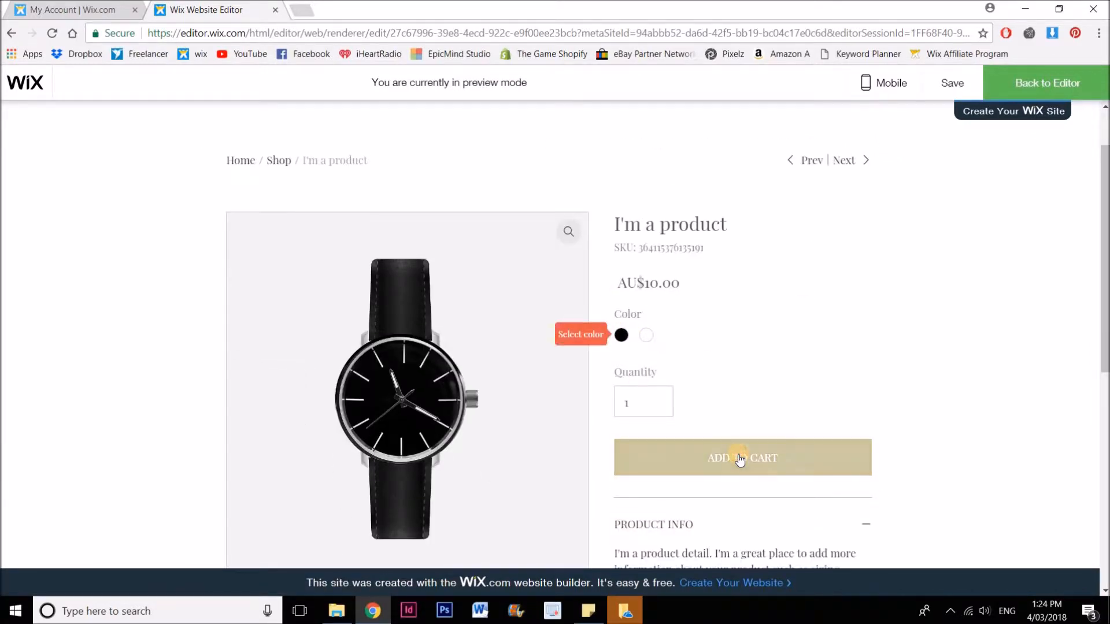
pyautogui.moveTo(740, 453)
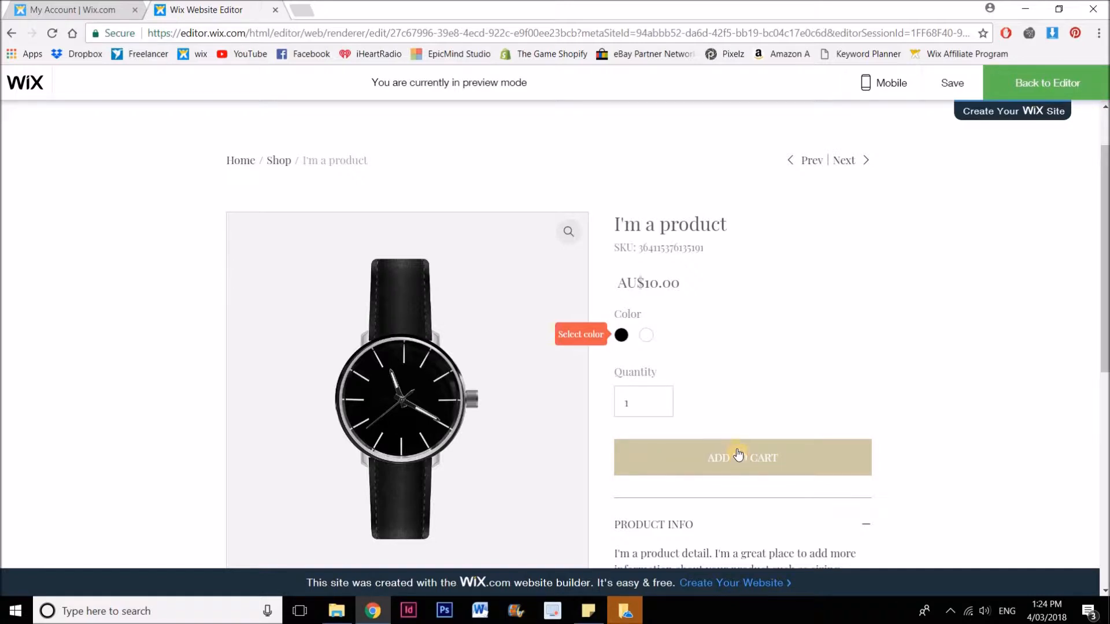
pyautogui.click(621, 335)
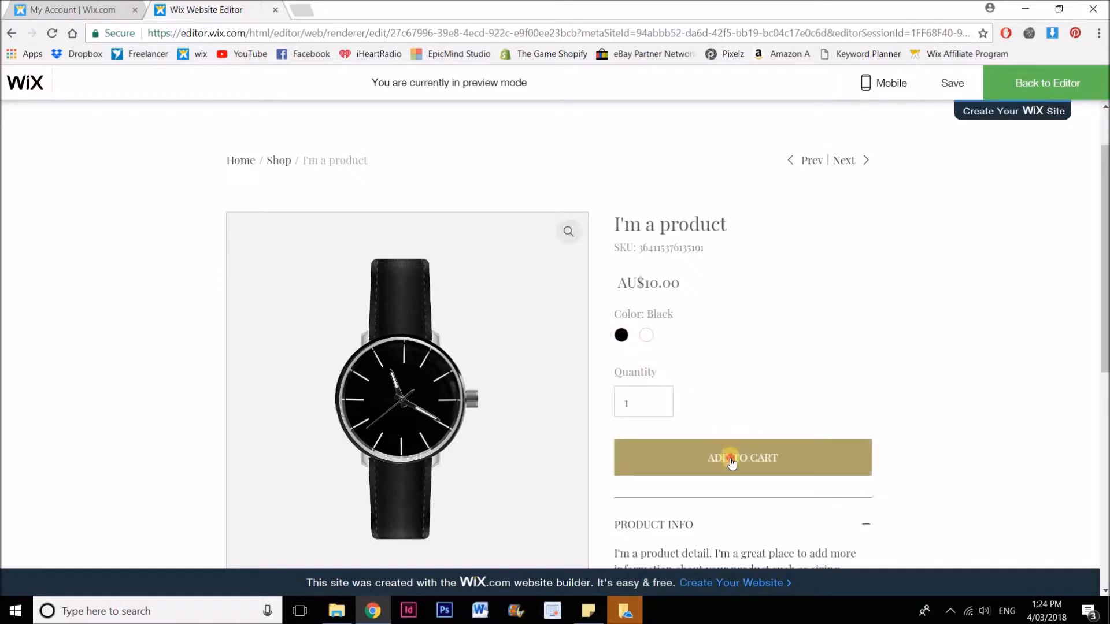
pyautogui.click(743, 458)
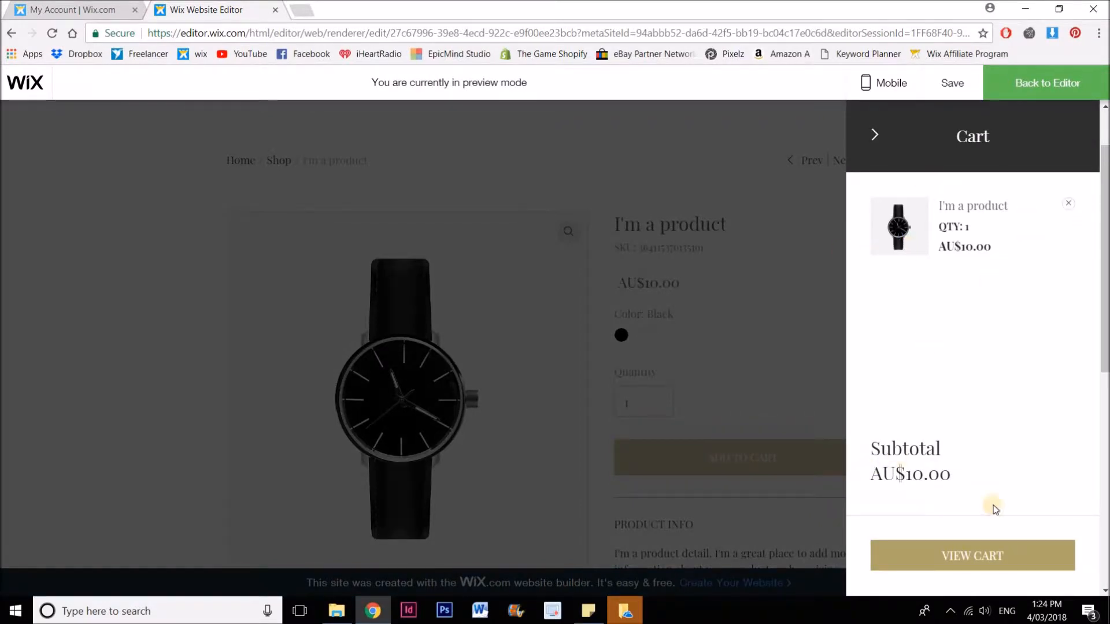
# Open the full cart page listing the black watch at AU$10.00.
pyautogui.click(973, 557)
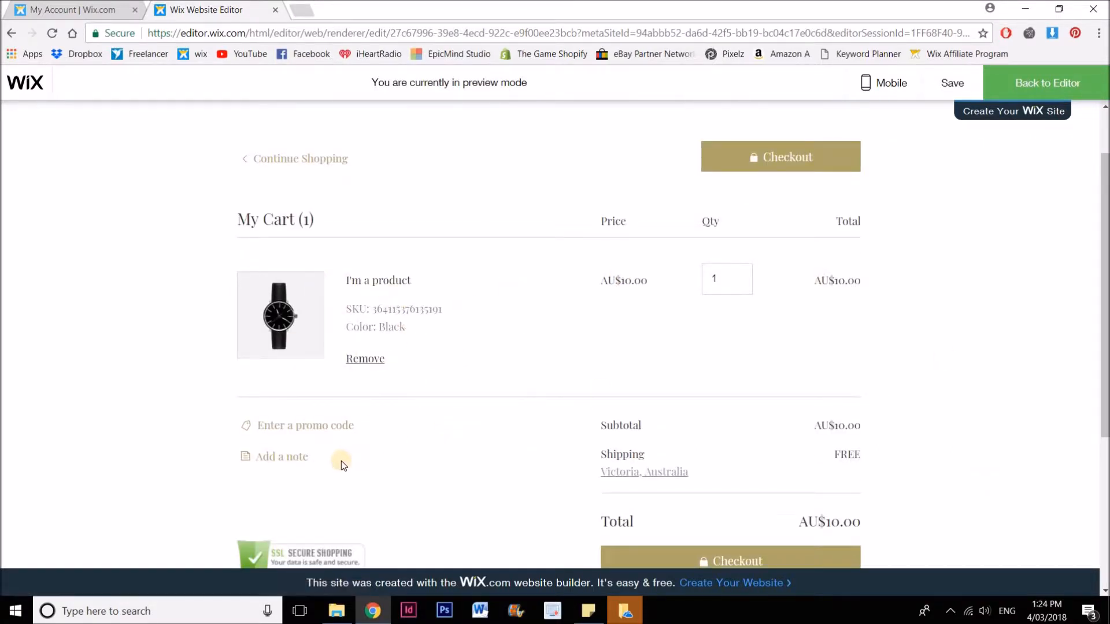
pyautogui.moveTo(564, 460)
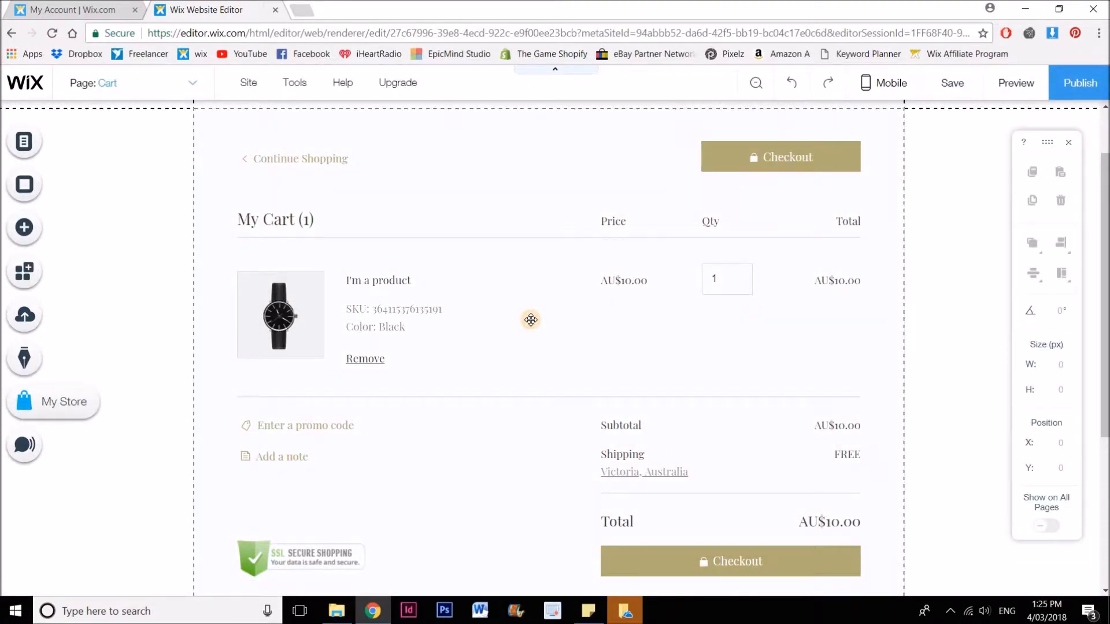
# Select the cart section and bring up its Settings panel.
pyautogui.click(531, 320)
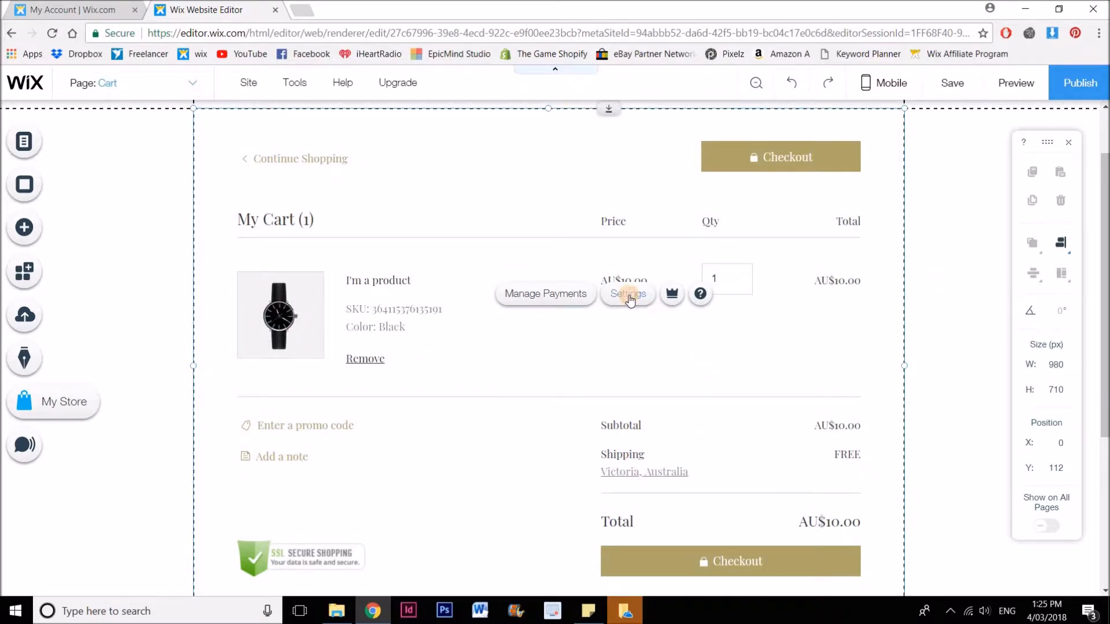
pyautogui.click(627, 292)
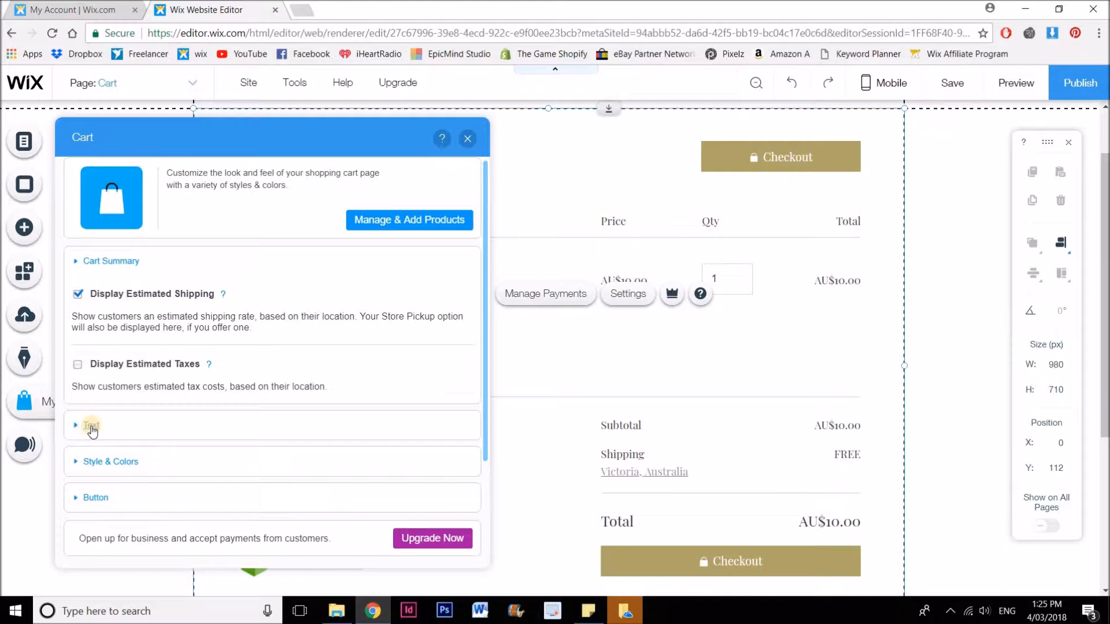
# Expand the cart's Text section showing labels like 'My Cart' and 'CHECKOUT'.
pyautogui.click(90, 426)
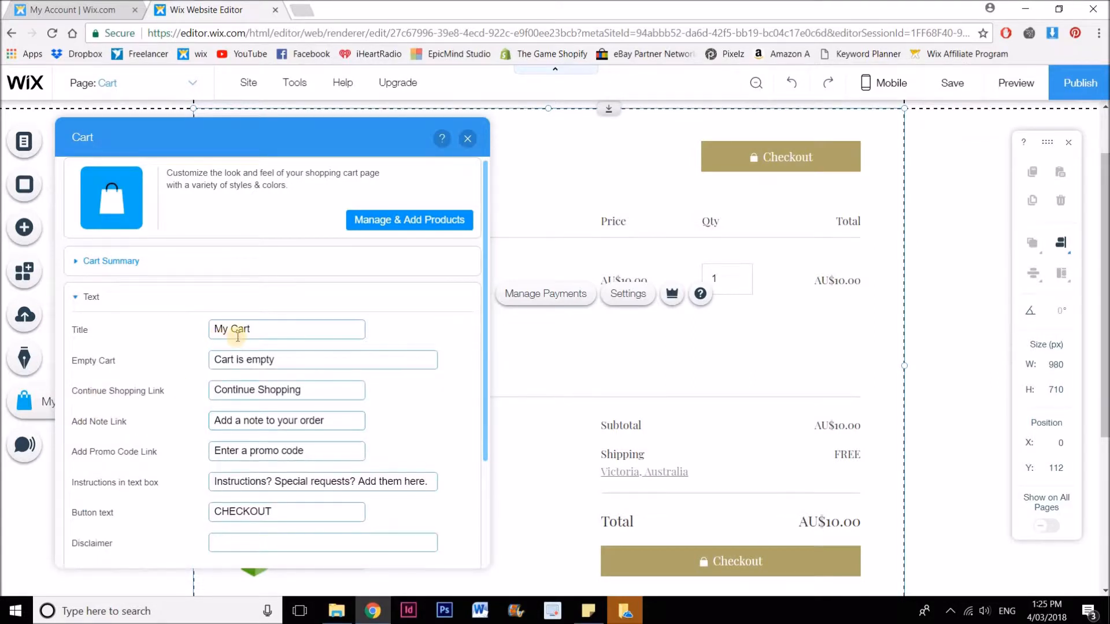
pyautogui.click(285, 330)
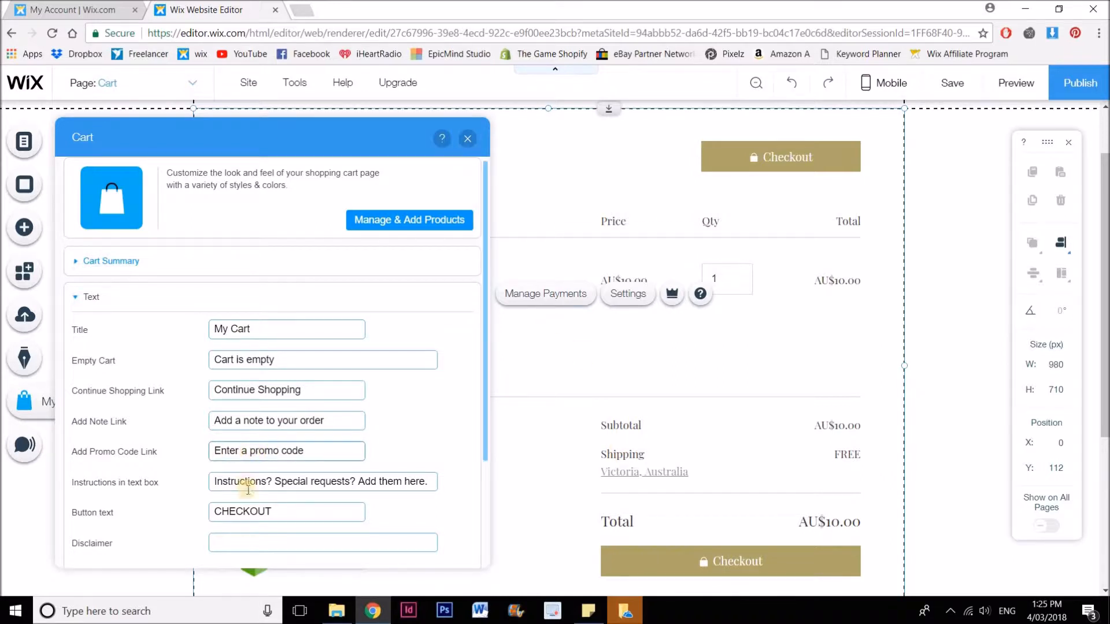
pyautogui.scroll(-3)
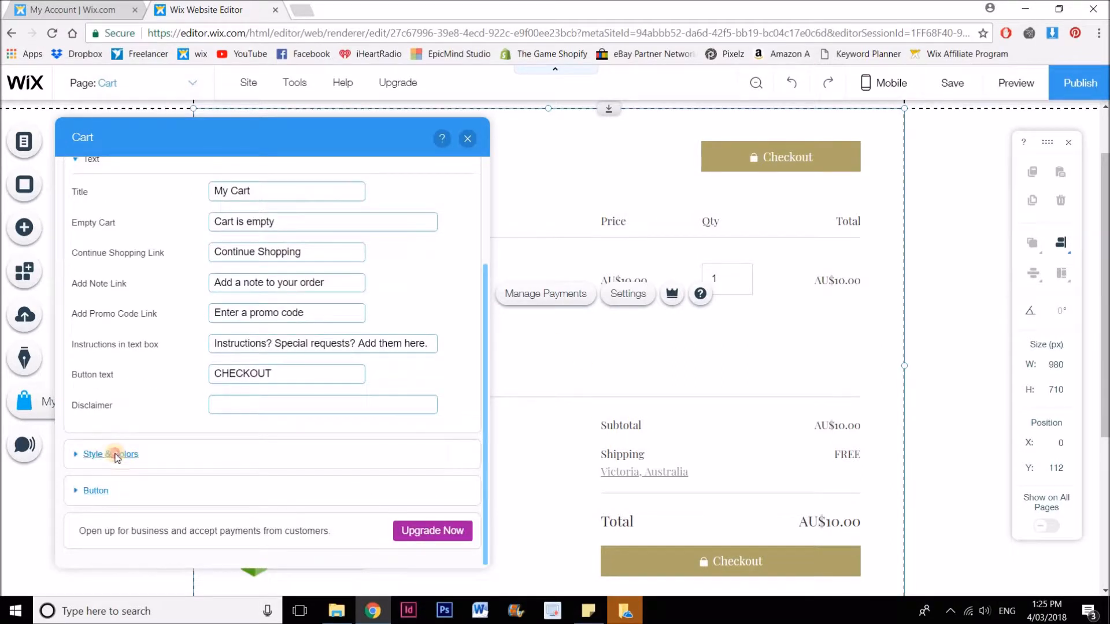
# In Style & Colors, set a light grey background and raise its opacity slightly.
pyautogui.click(111, 453)
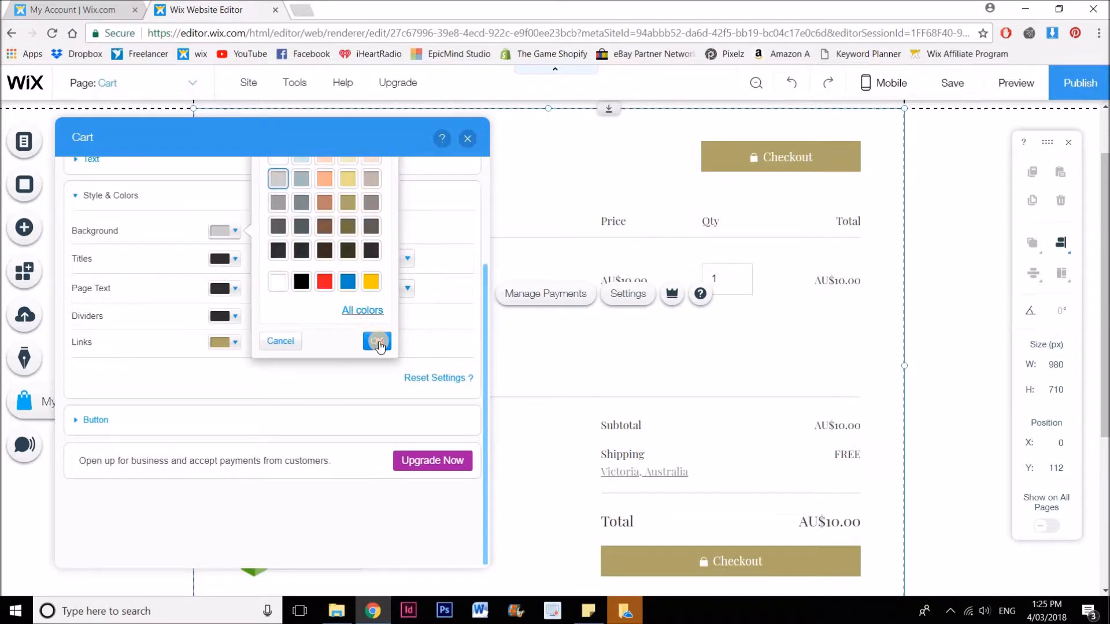
pyautogui.click(377, 340)
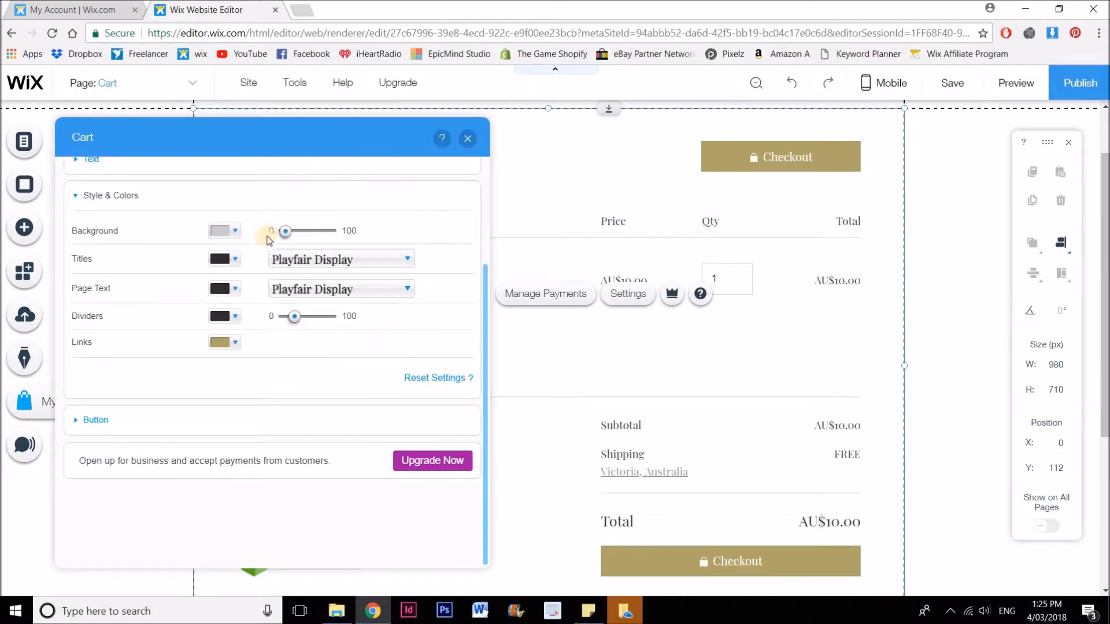
pyautogui.moveTo(284, 232); pyautogui.dragTo(280, 231)
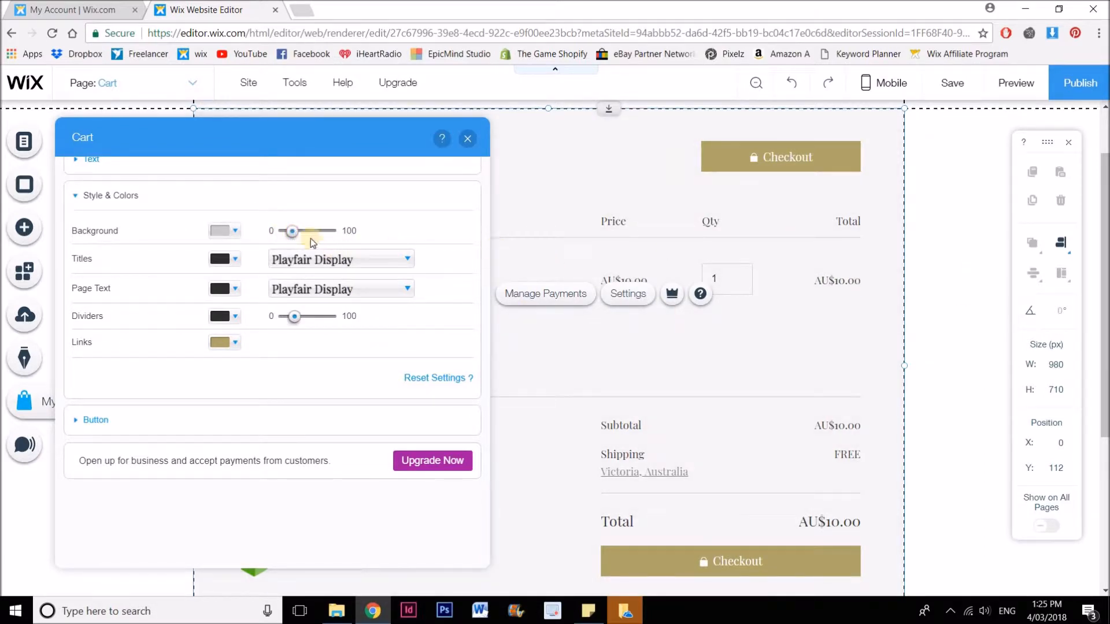
pyautogui.click(220, 231)
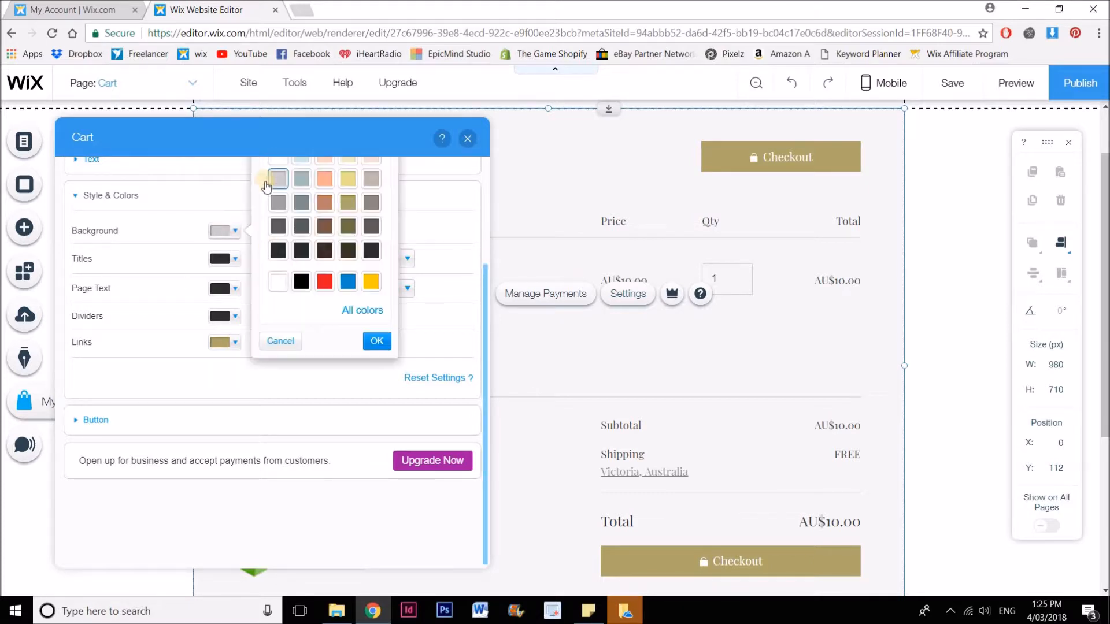
# Set the cart's Titles font from the font dropdown.
pyautogui.click(377, 340)
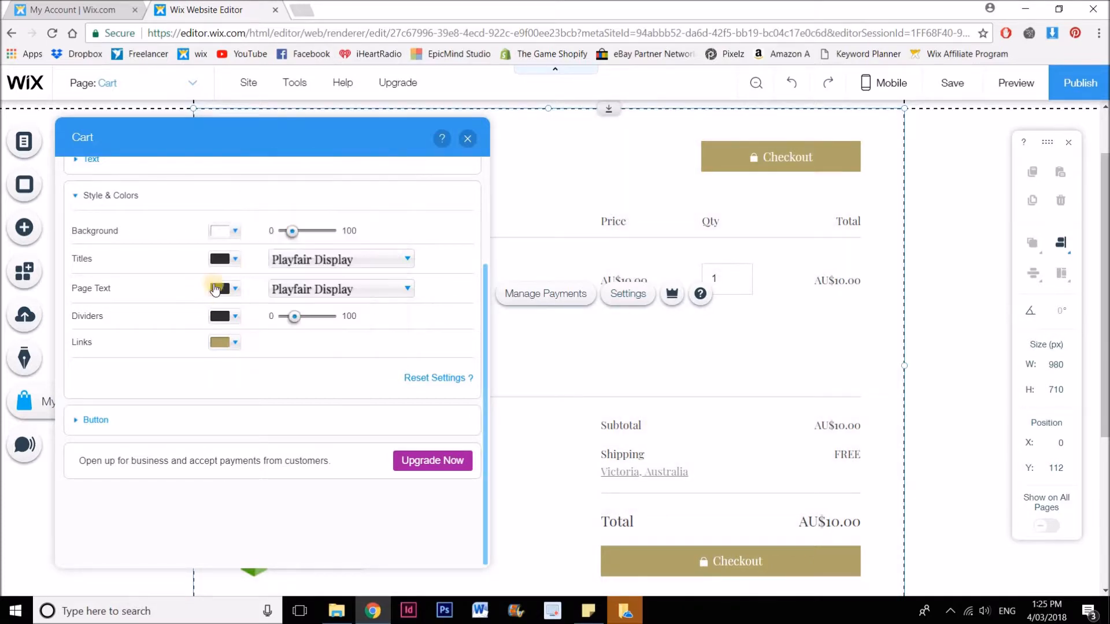
pyautogui.click(340, 259)
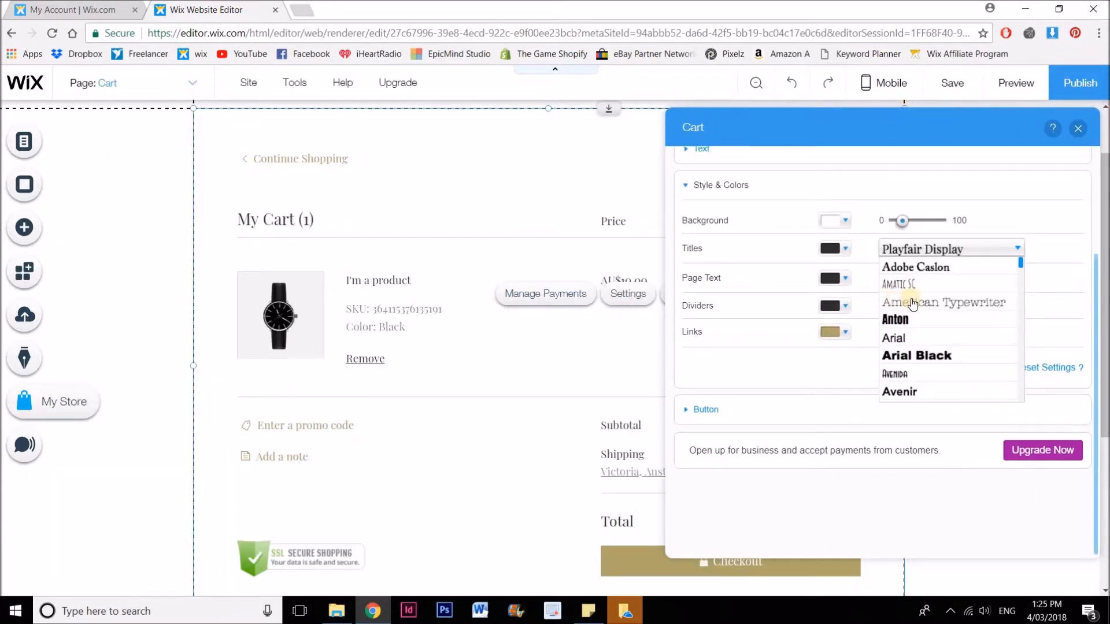
pyautogui.click(894, 338)
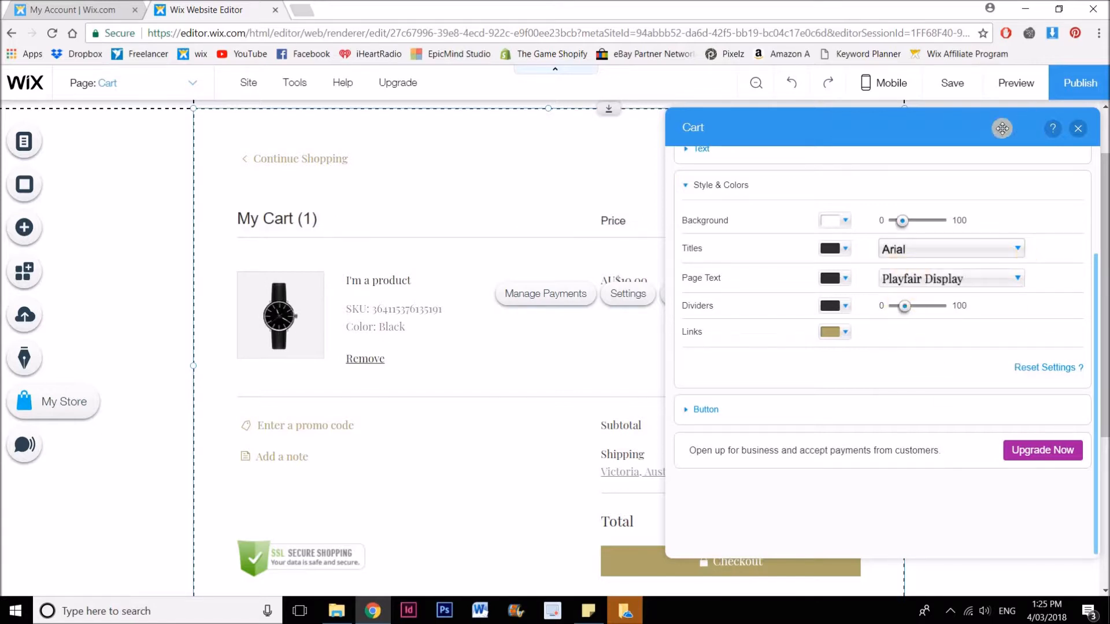
# Set the cart's Page Text font to Avenir.
pyautogui.click(948, 278)
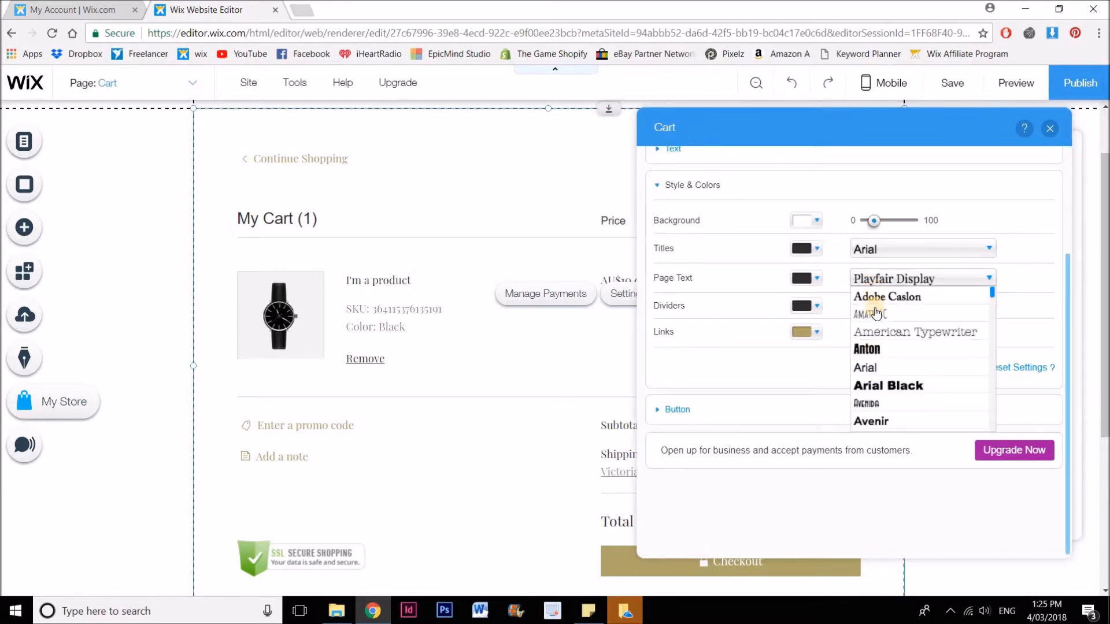
pyautogui.click(888, 385)
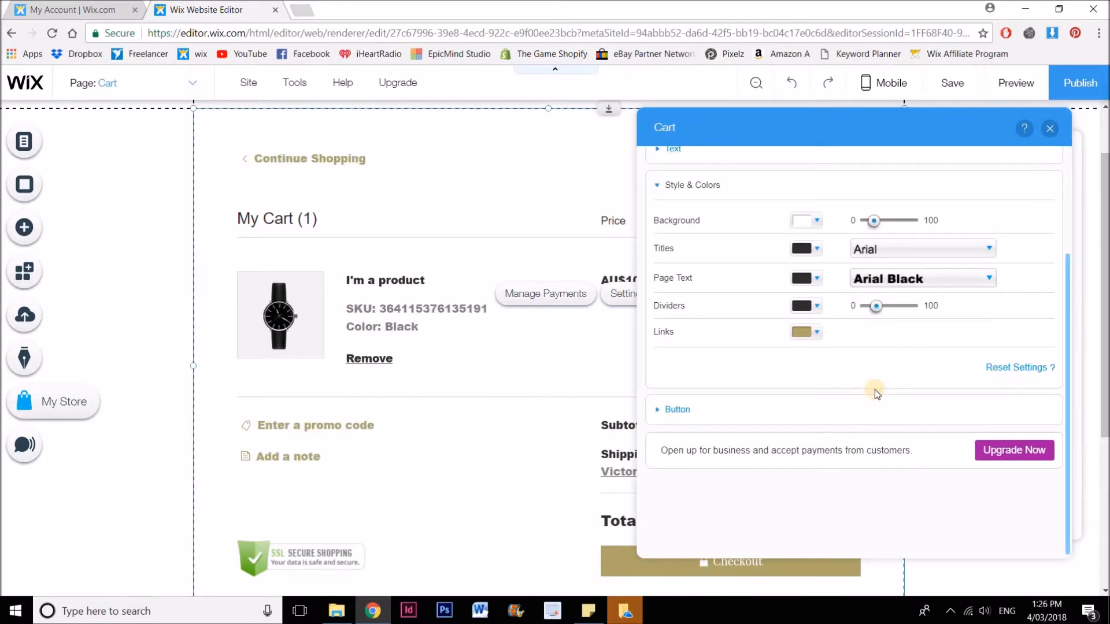
pyautogui.click(921, 248)
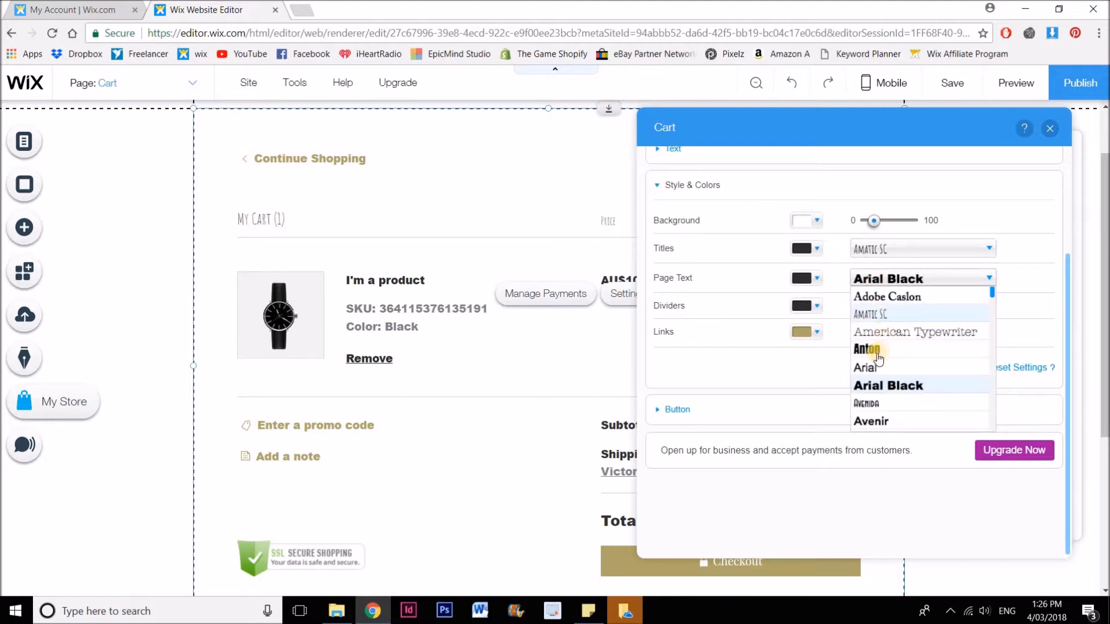
pyautogui.click(870, 421)
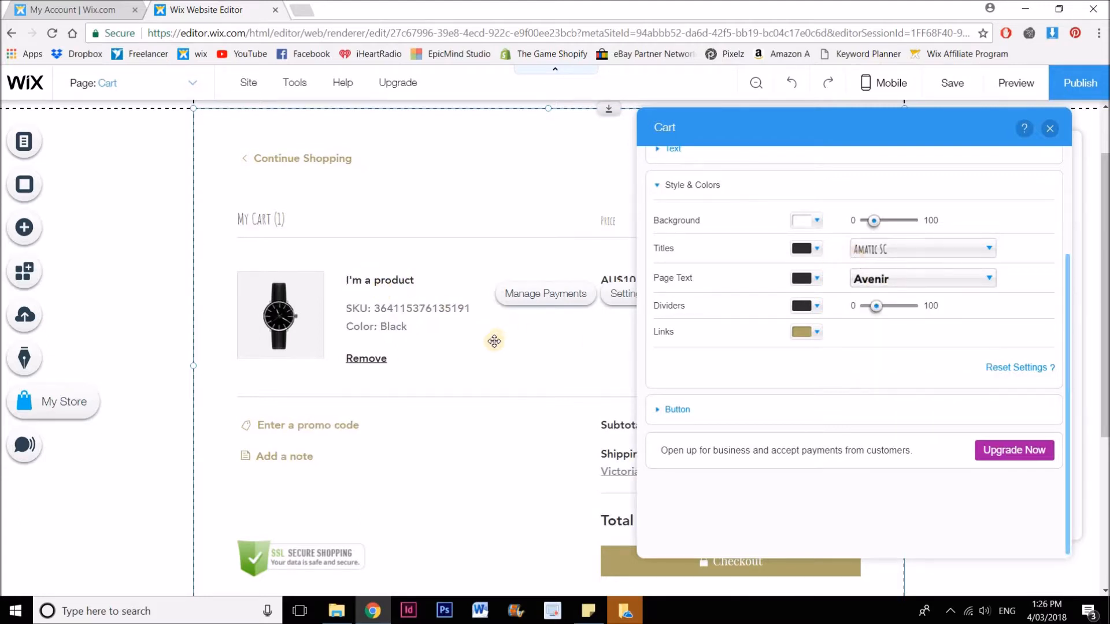
# Make the dividers fully opaque light blue and set links to red.
pyautogui.click(800, 305)
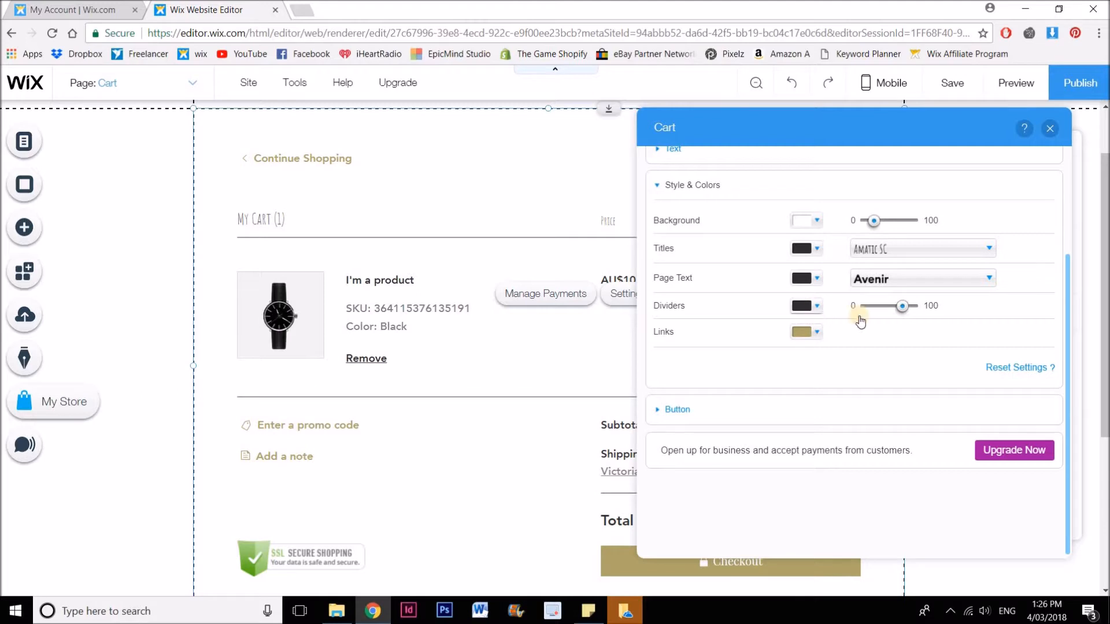
pyautogui.click(804, 306)
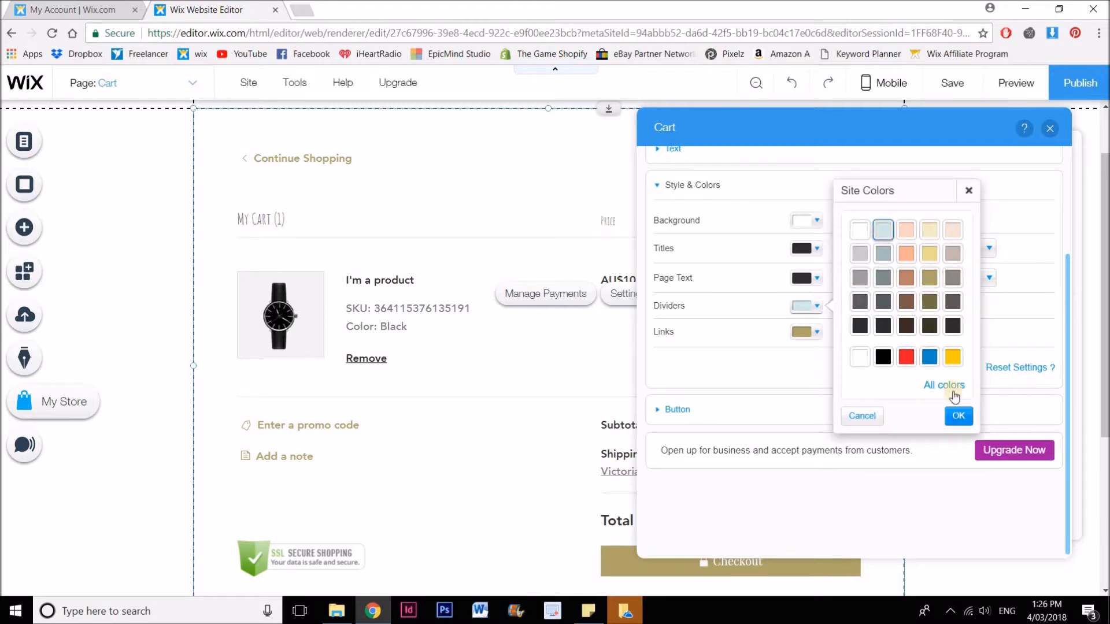
pyautogui.click(958, 415)
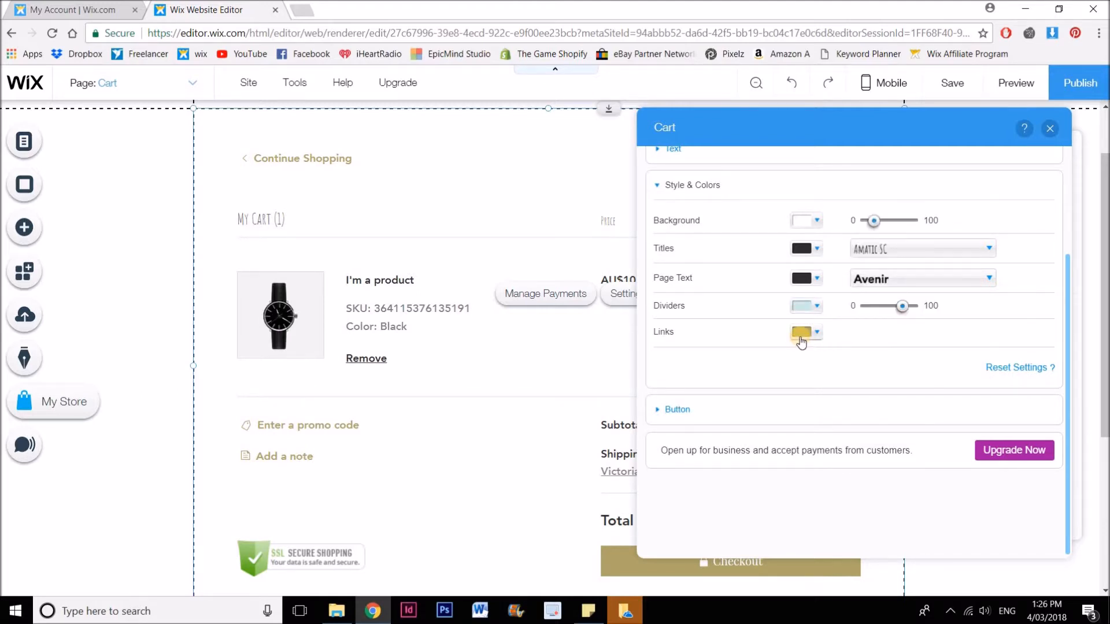
pyautogui.click(801, 333)
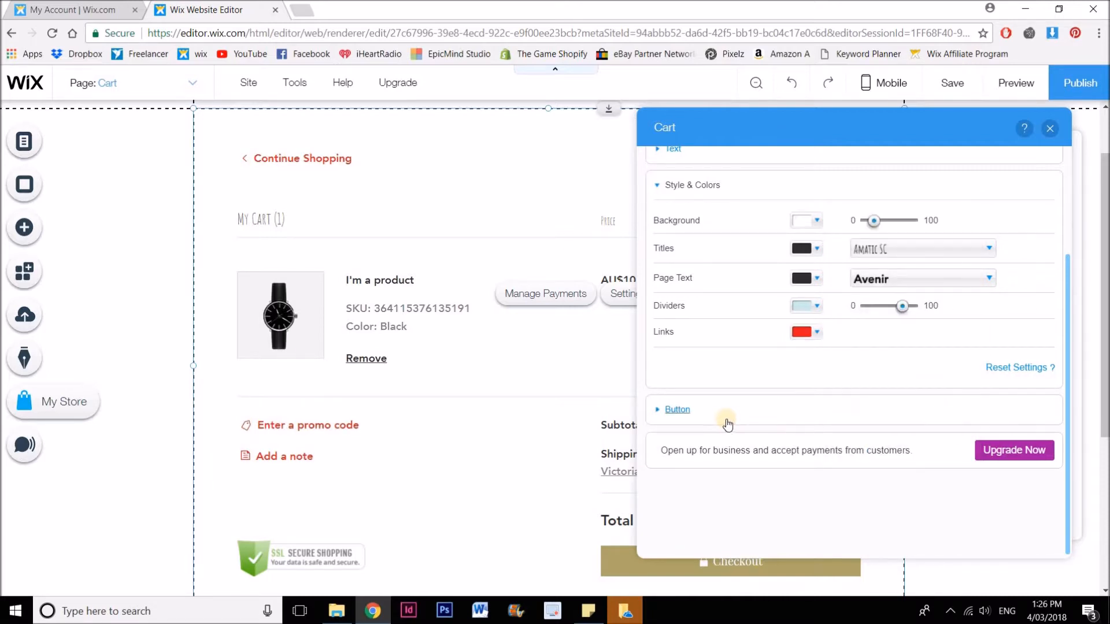
pyautogui.moveTo(947, 294)
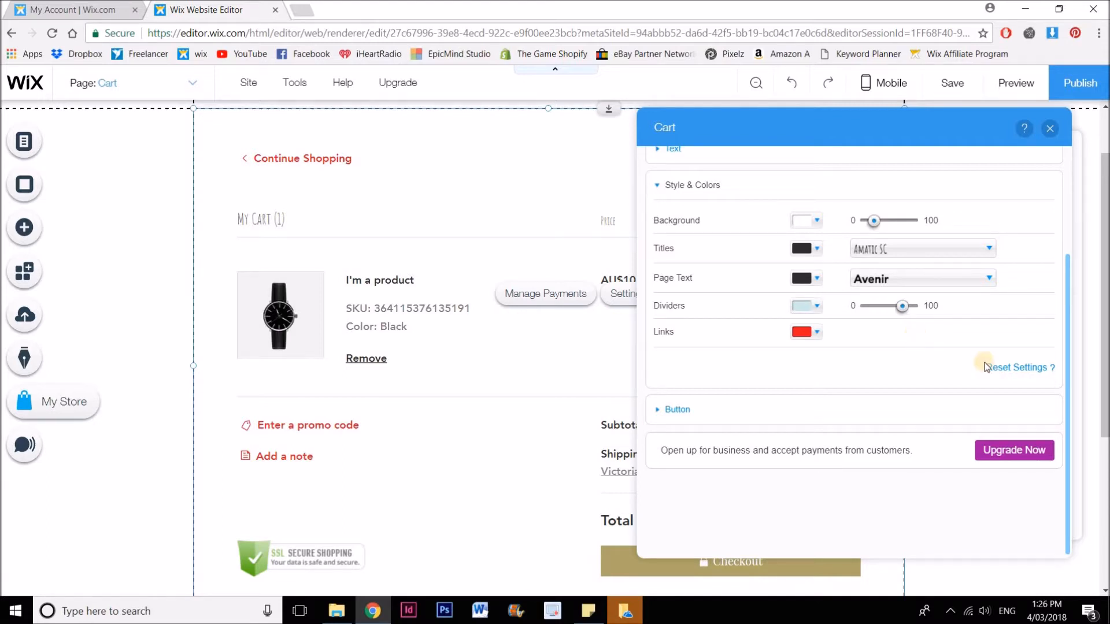
# Reset the cart styling to defaults and expand the Button section.
pyautogui.click(1020, 368)
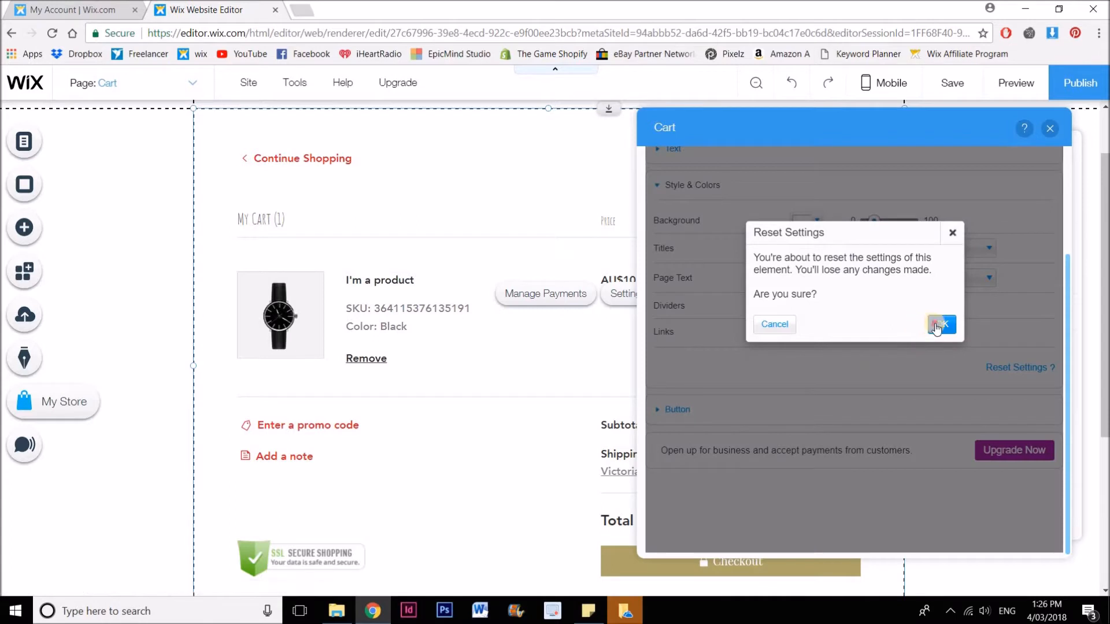
pyautogui.click(942, 324)
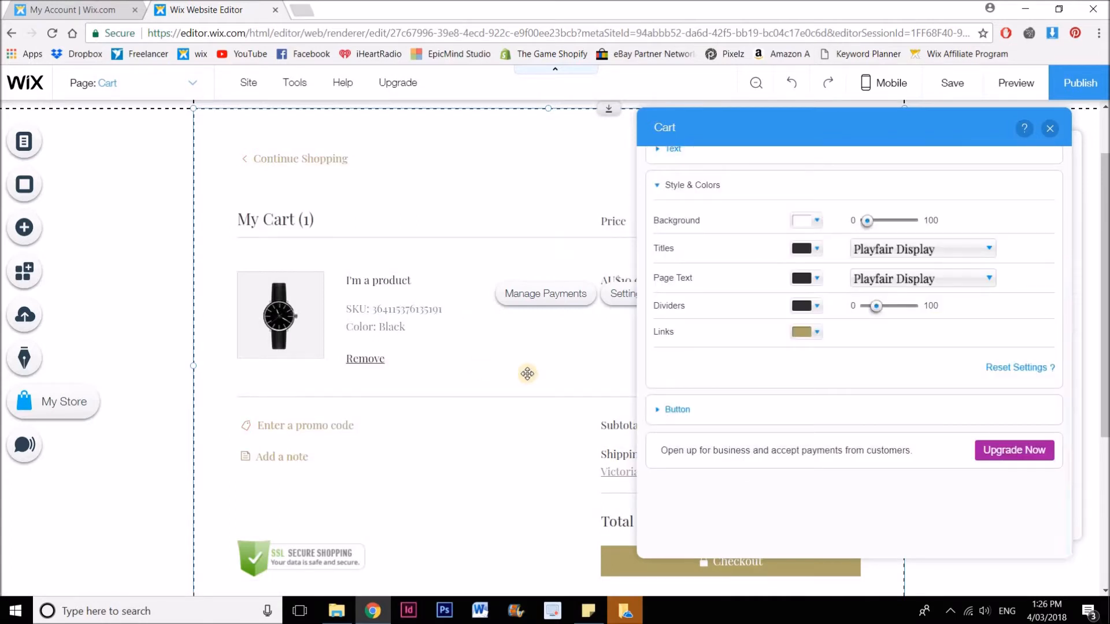
pyautogui.click(676, 409)
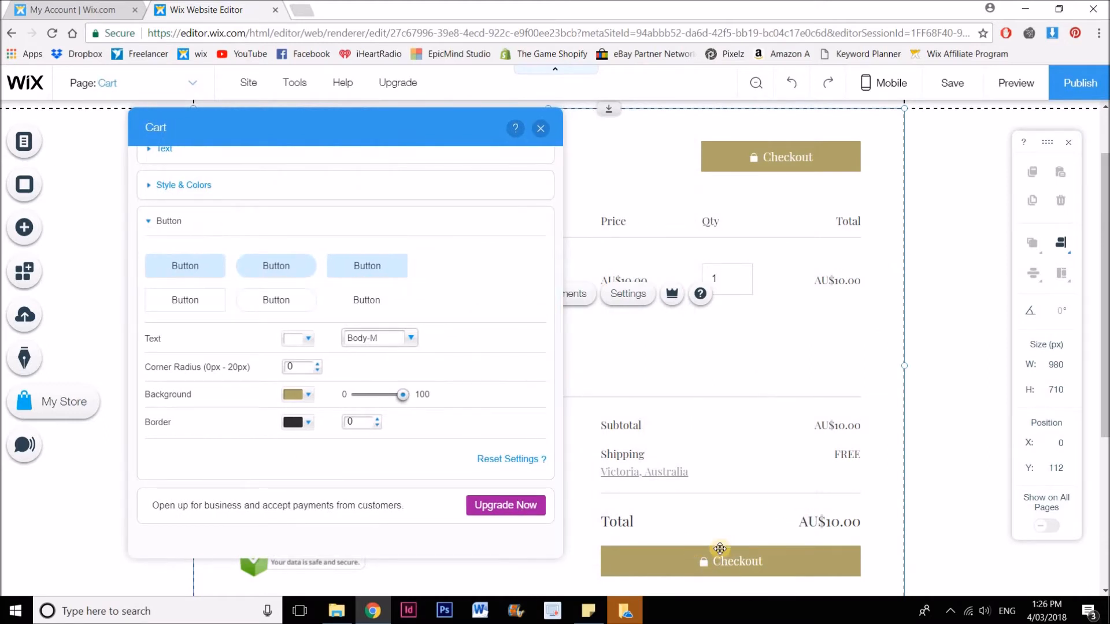
# Give the checkout buttons a grey-blue background colour.
pyautogui.click(292, 394)
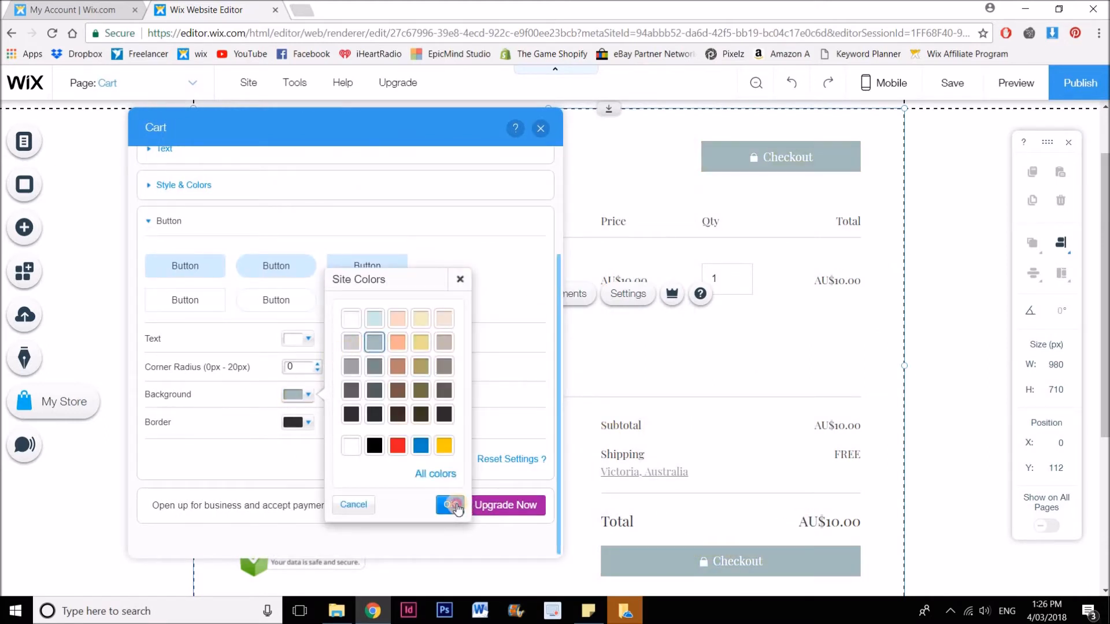
pyautogui.click(451, 505)
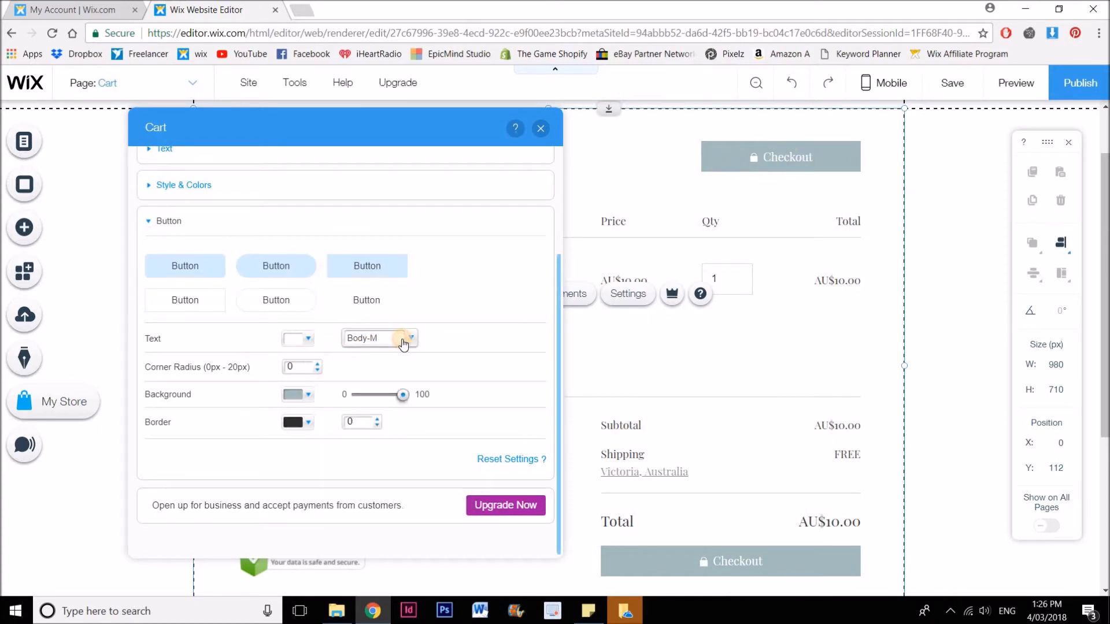
# Set the button text font to Anton.
pyautogui.click(379, 338)
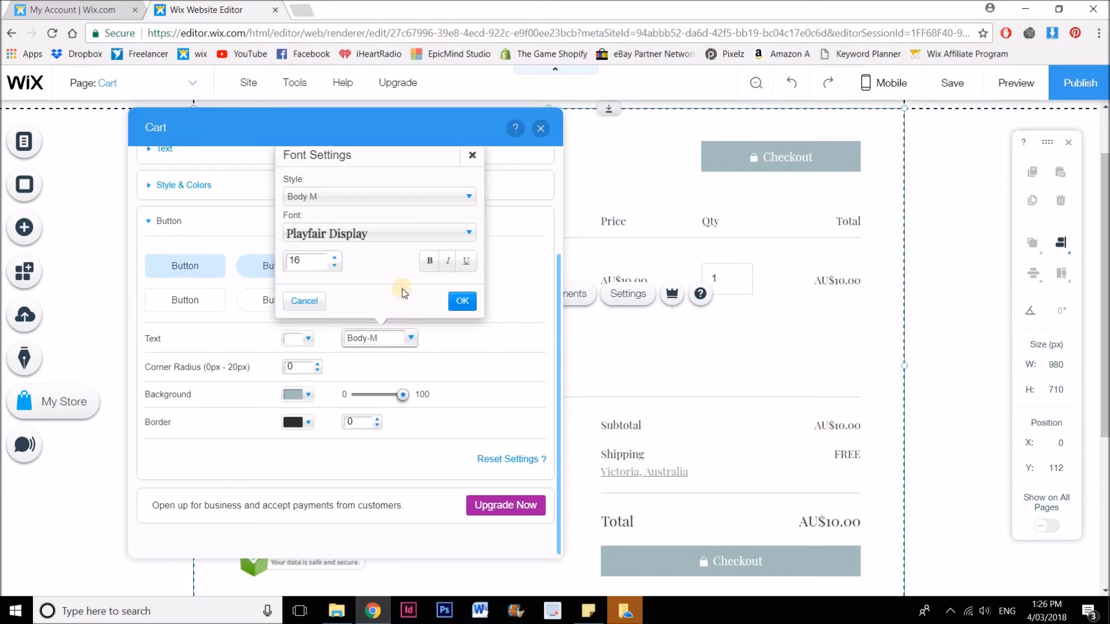
pyautogui.click(380, 234)
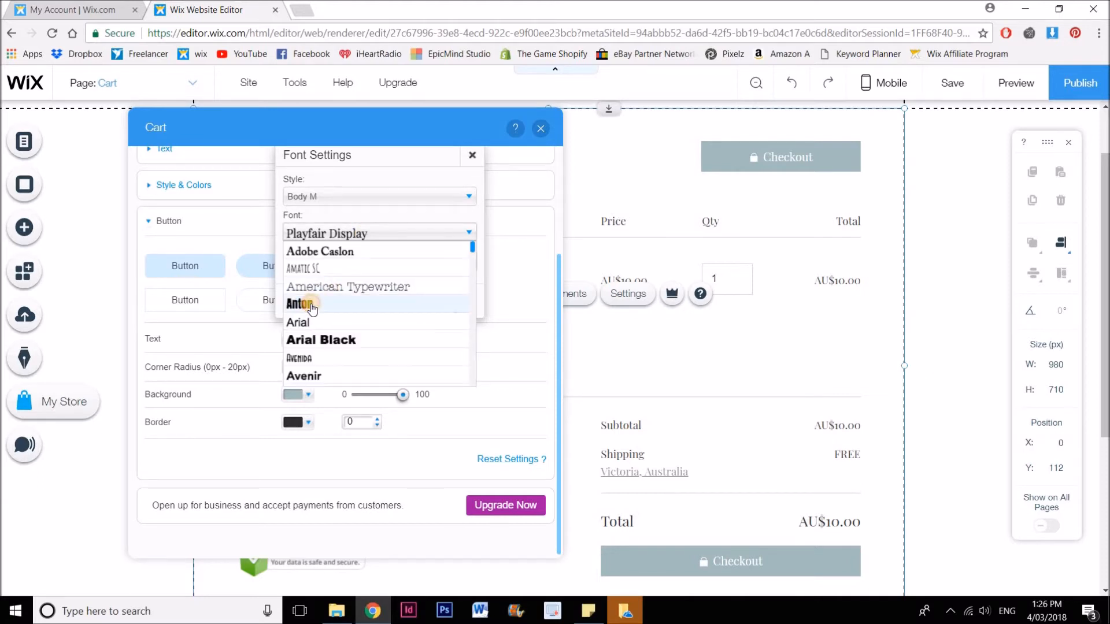
pyautogui.click(300, 304)
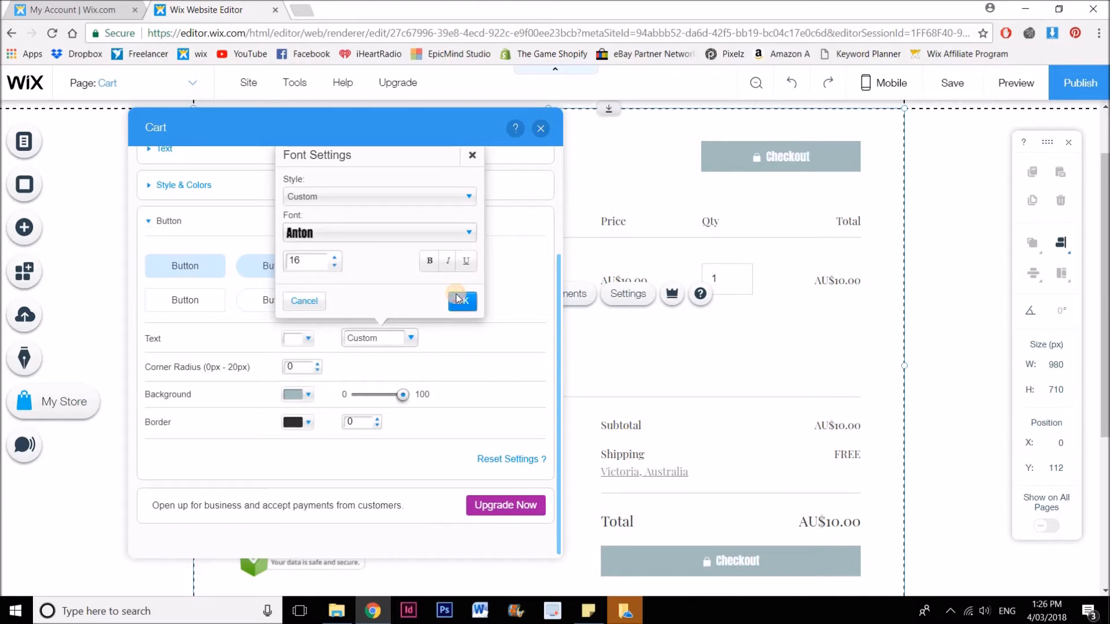
pyautogui.click(461, 301)
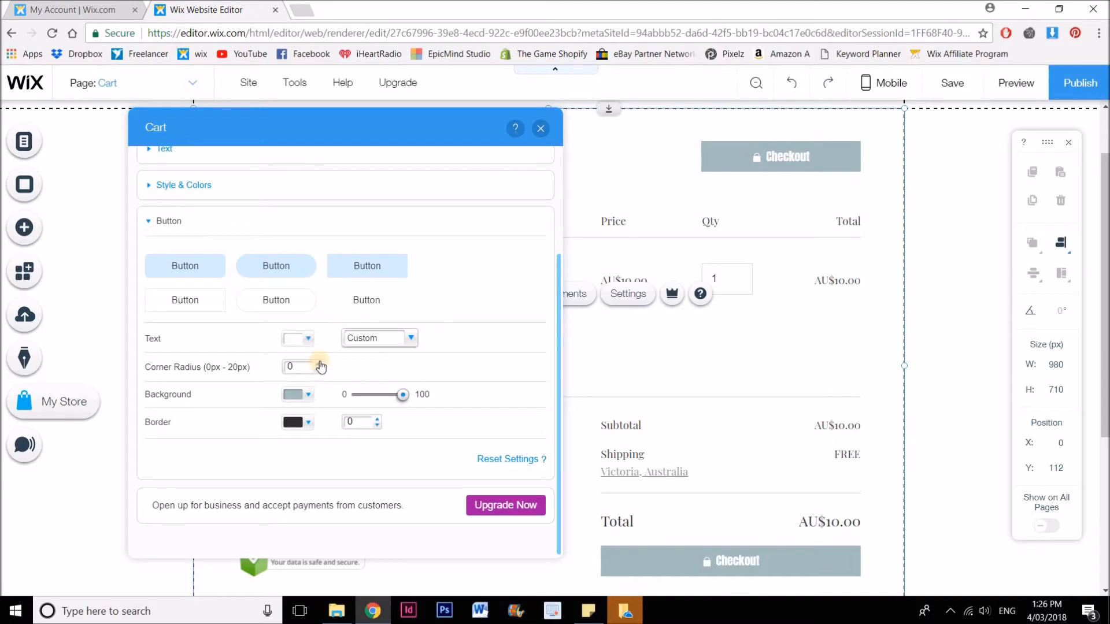
# Set button Corner Radius to 6 and Border width to 1 px, then request a settings reset.
pyautogui.click(314, 364)
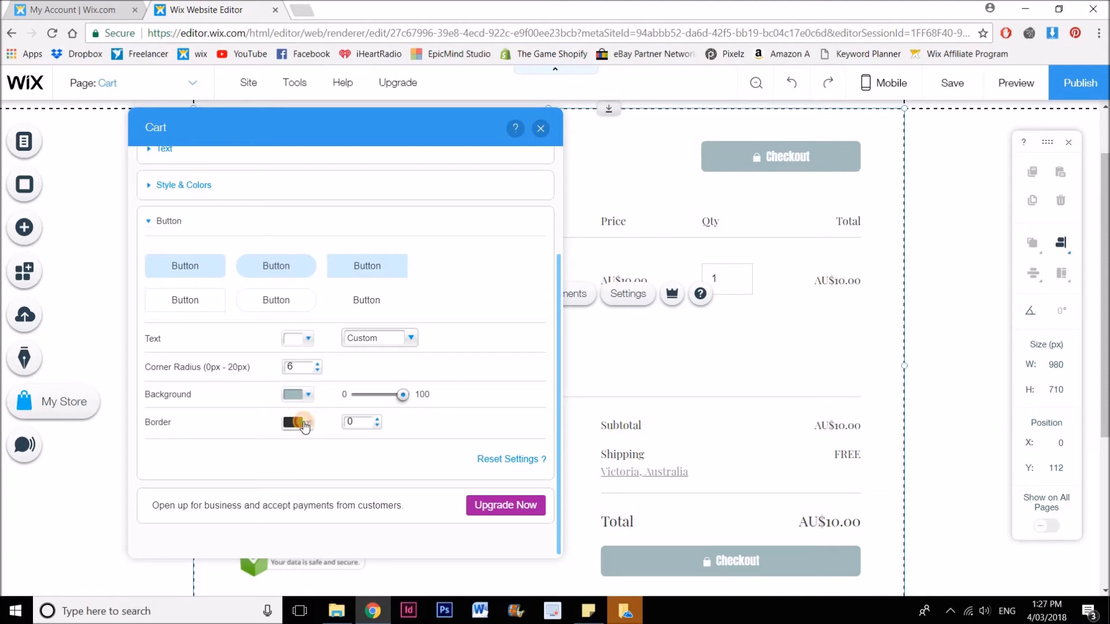
pyautogui.click(293, 422)
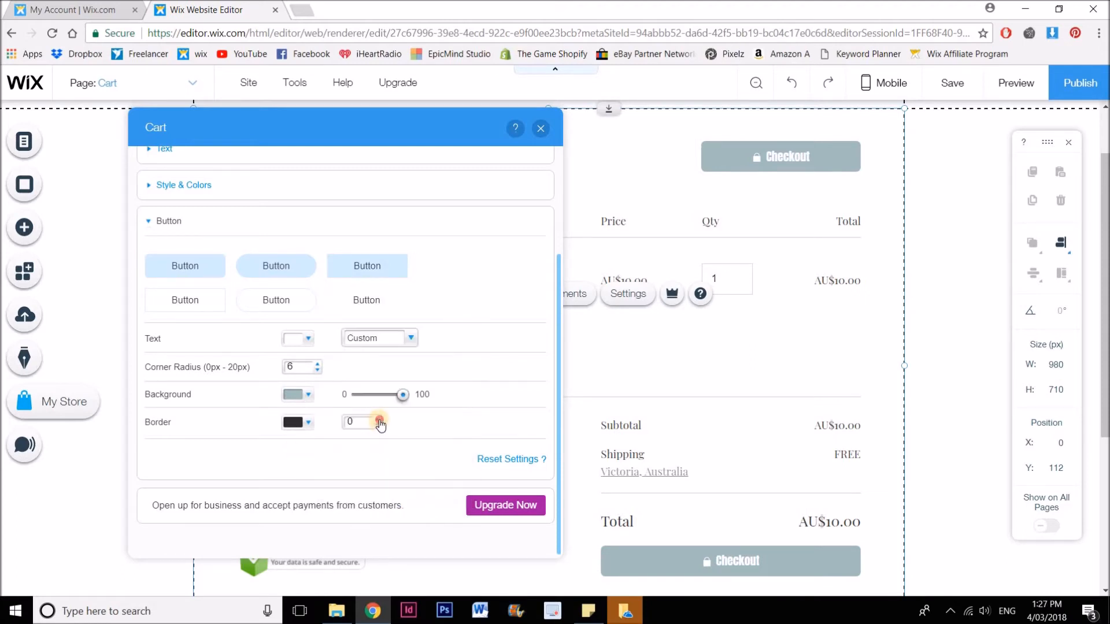
pyautogui.click(380, 423)
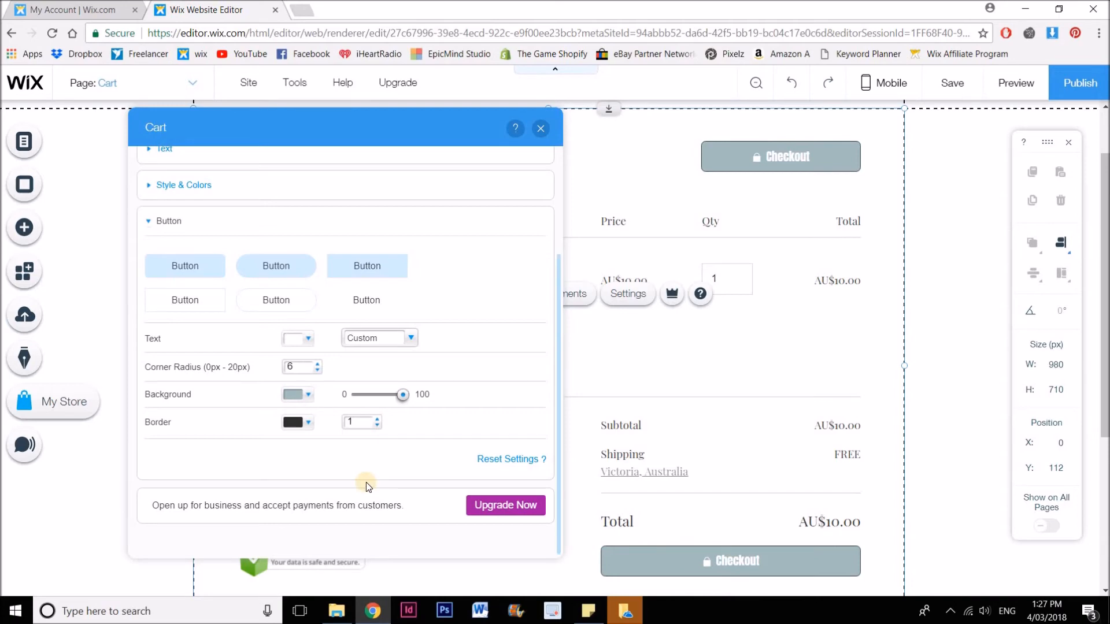
pyautogui.click(511, 459)
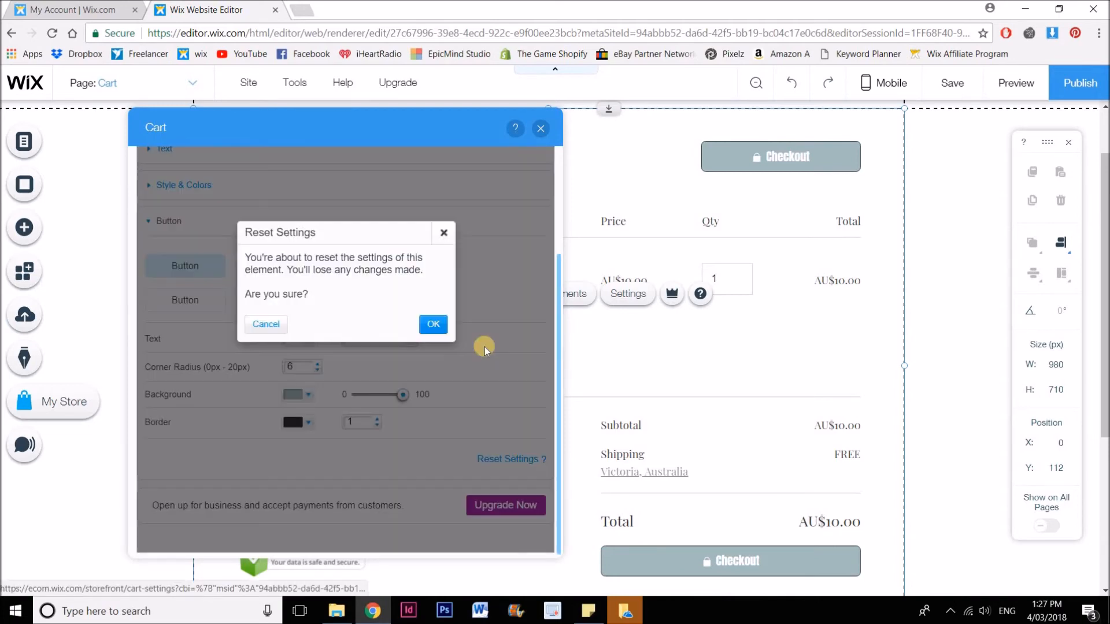
# Confirm the reset to the default gold buttons and close the Cart settings panel.
pyautogui.click(433, 323)
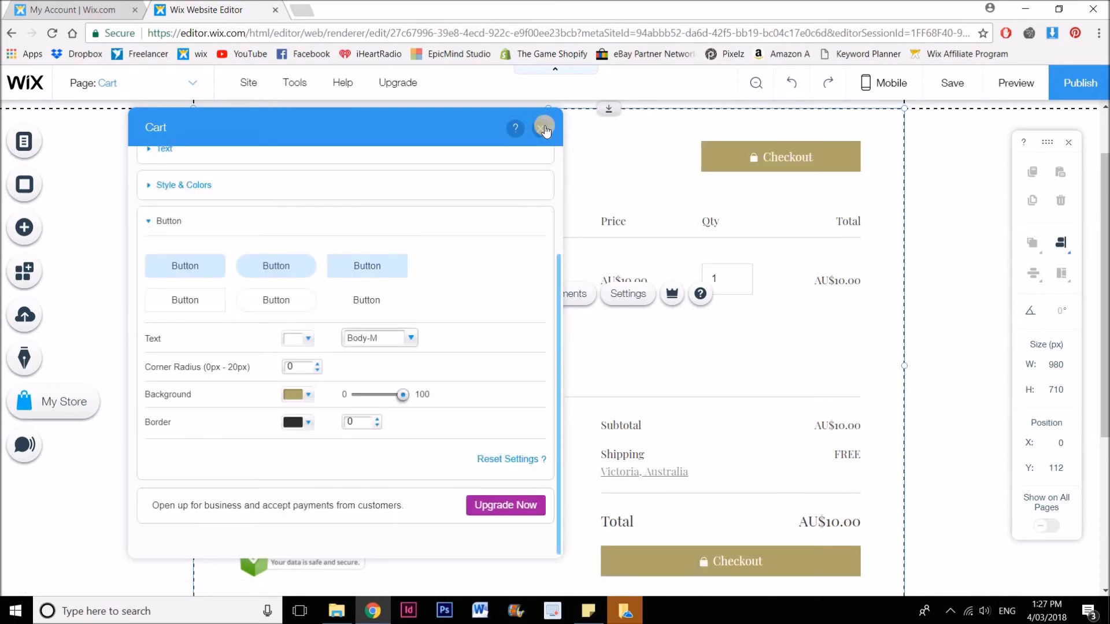
pyautogui.click(545, 128)
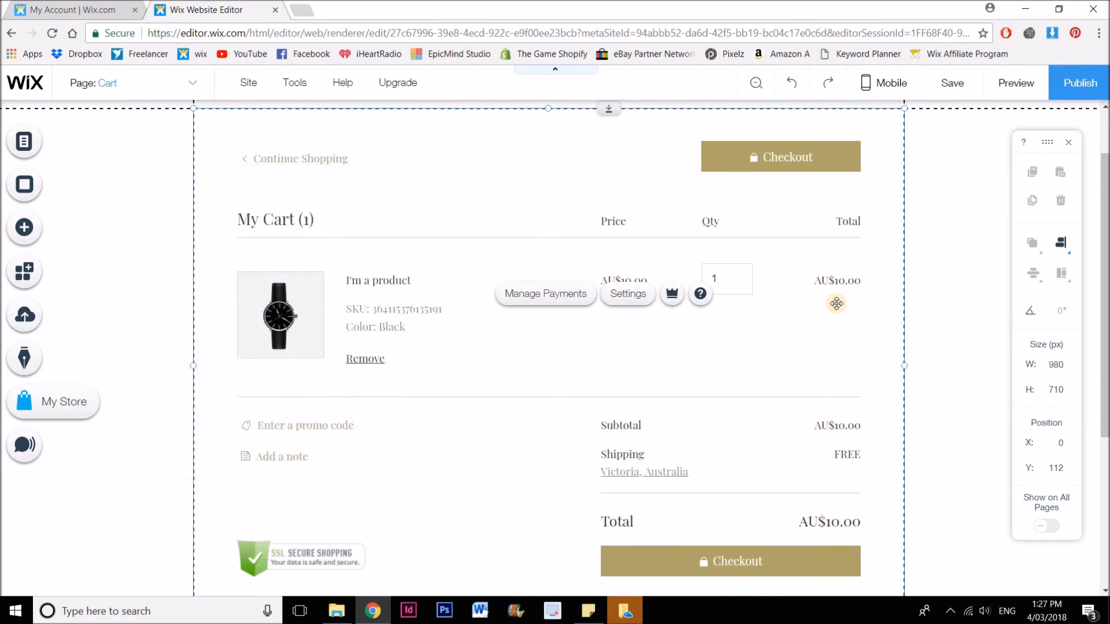
pyautogui.moveTo(837, 307)
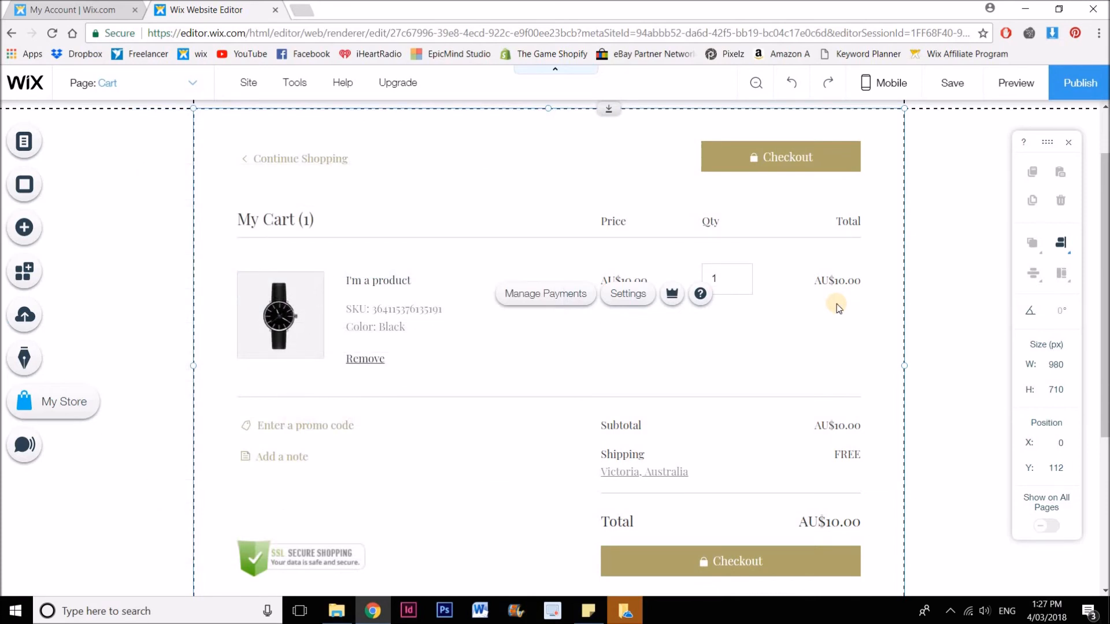